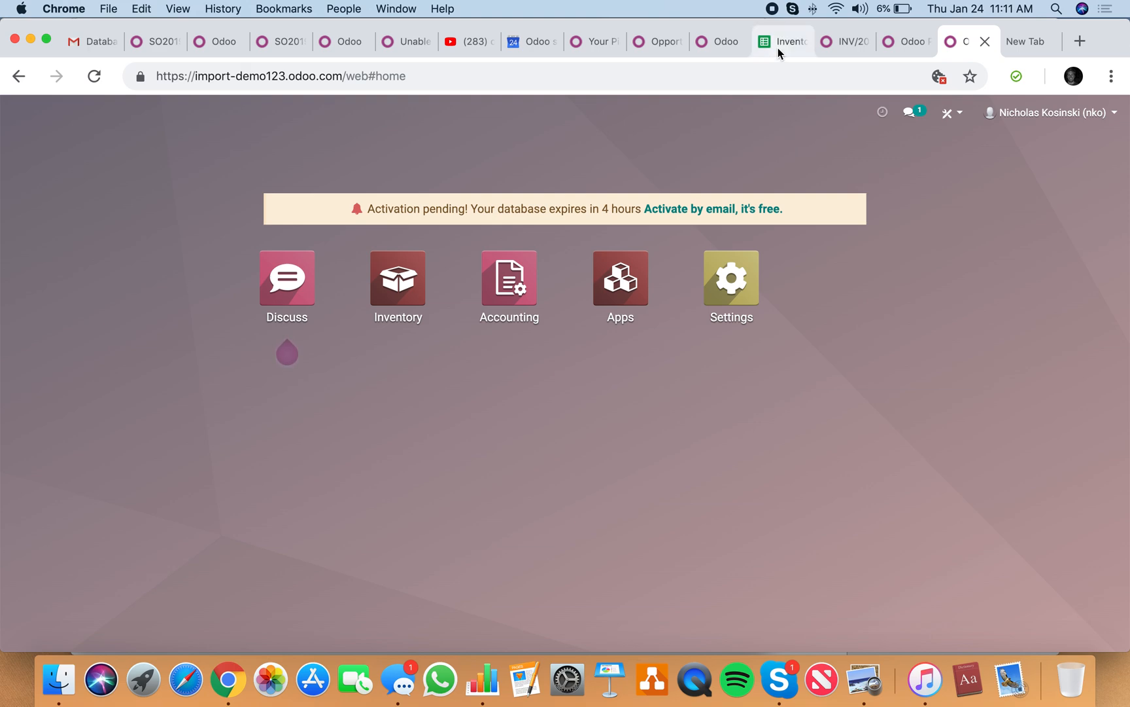
- Add a blank sheet with 'name' and 'categ_id' header cells, then return to Odoo
left_click(781, 41)
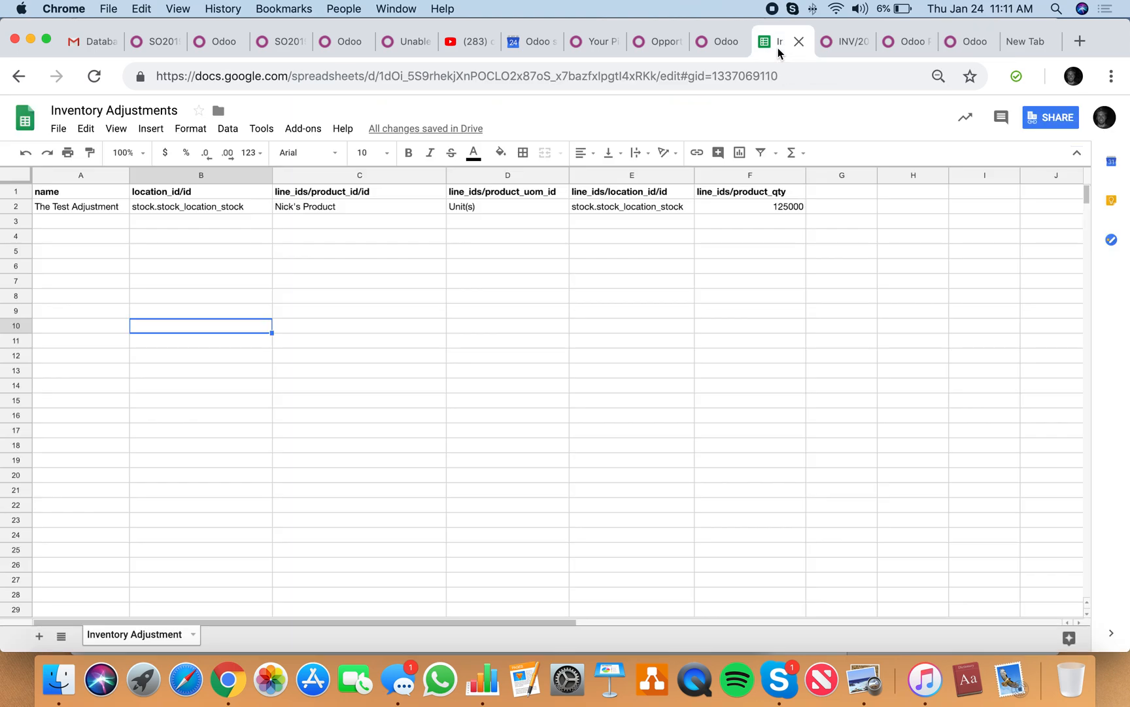
left_click(39, 634)
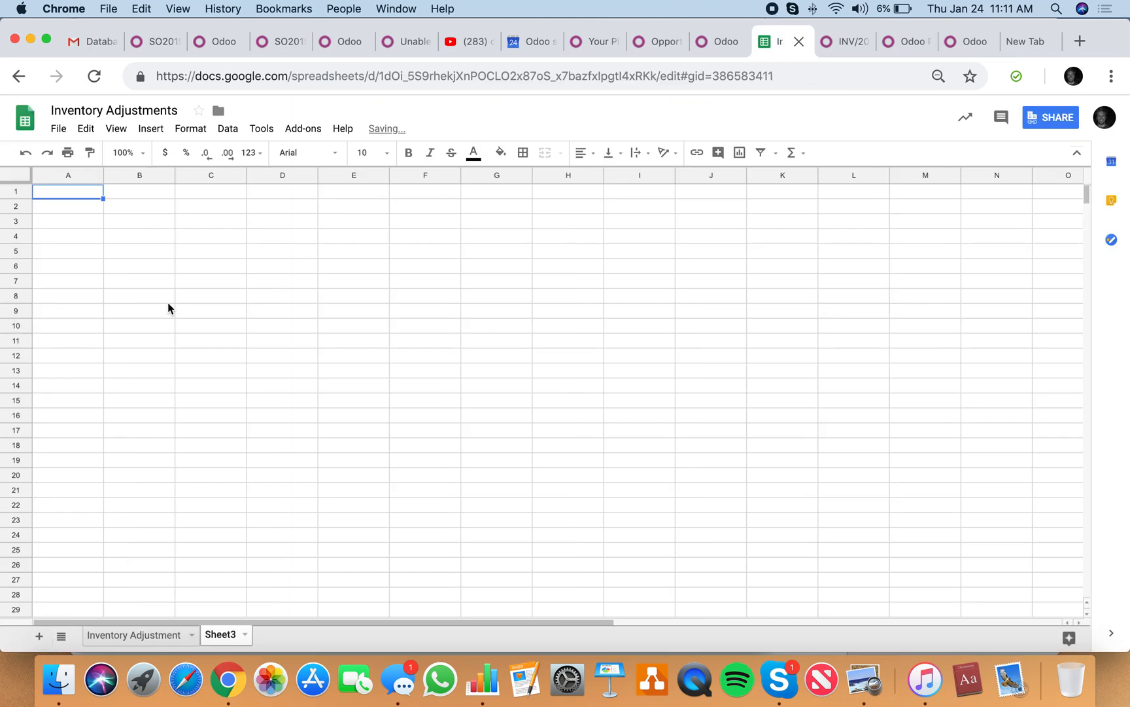
type("name")
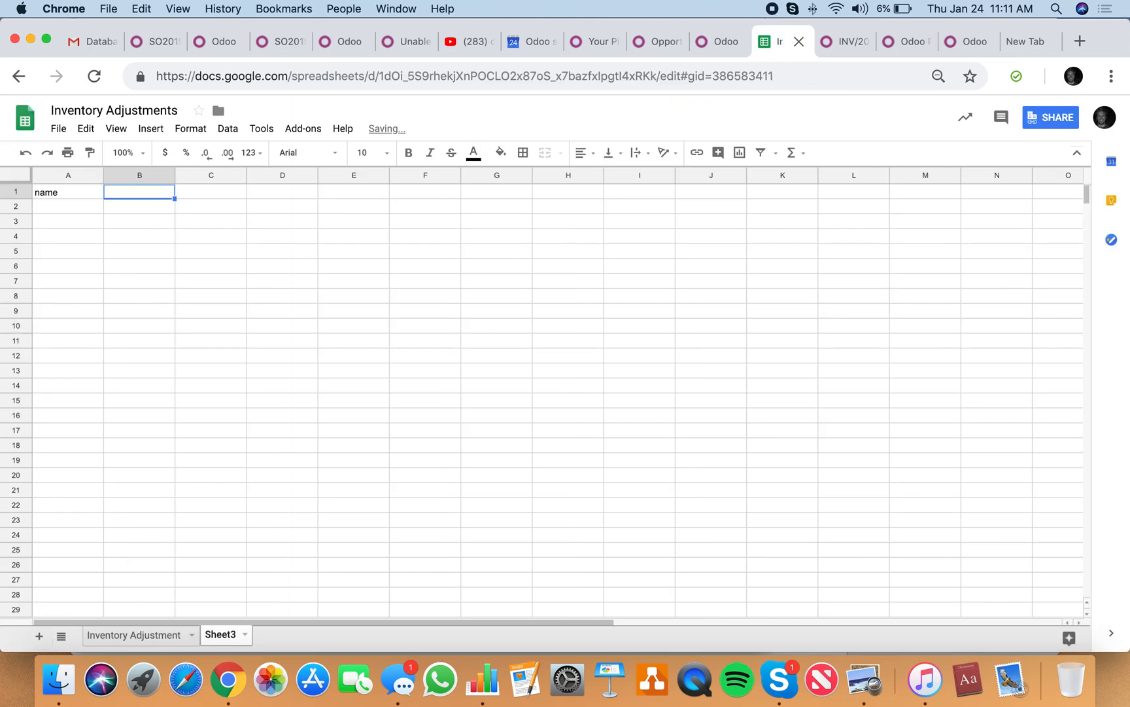
type("categ_id")
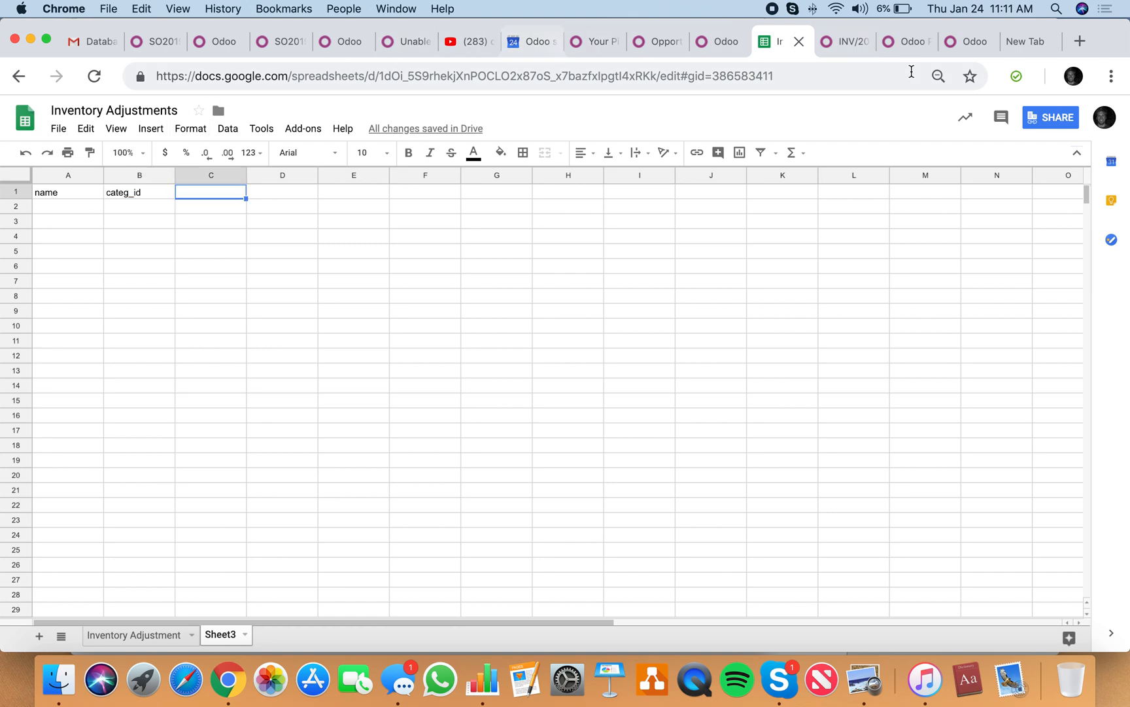
left_click(962, 41)
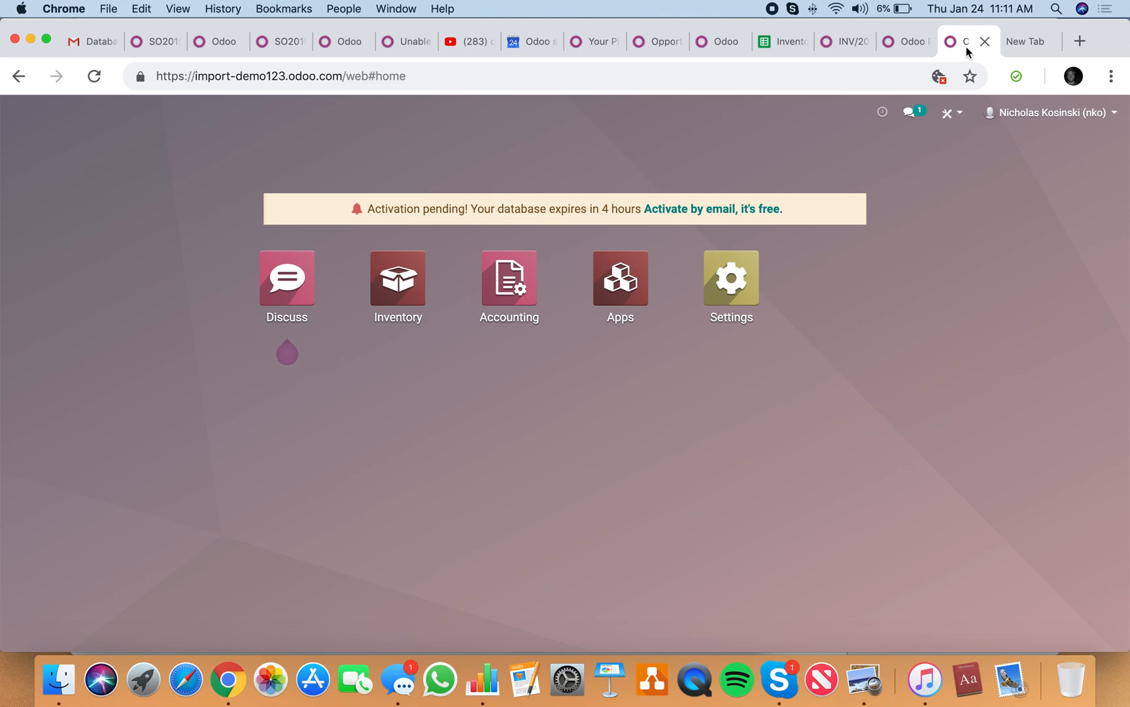
- Create a new product in Inventory and review its Accounting and Inventory fields for column names
left_click(398, 278)
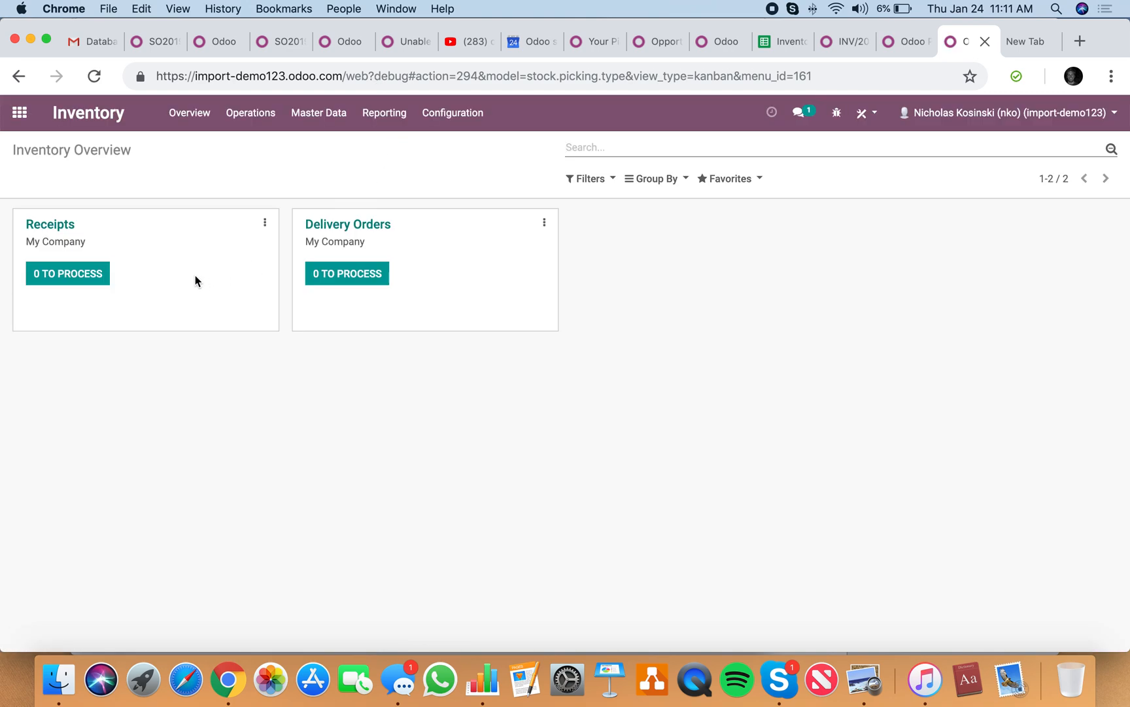
left_click(318, 112)
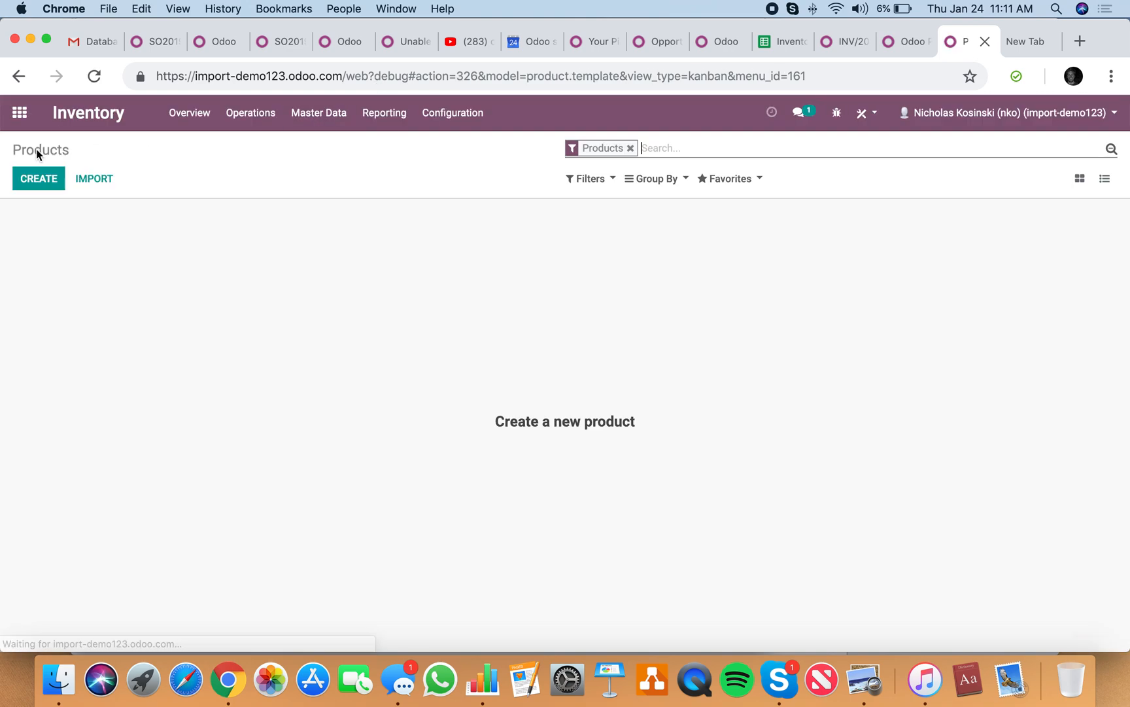
left_click(38, 178)
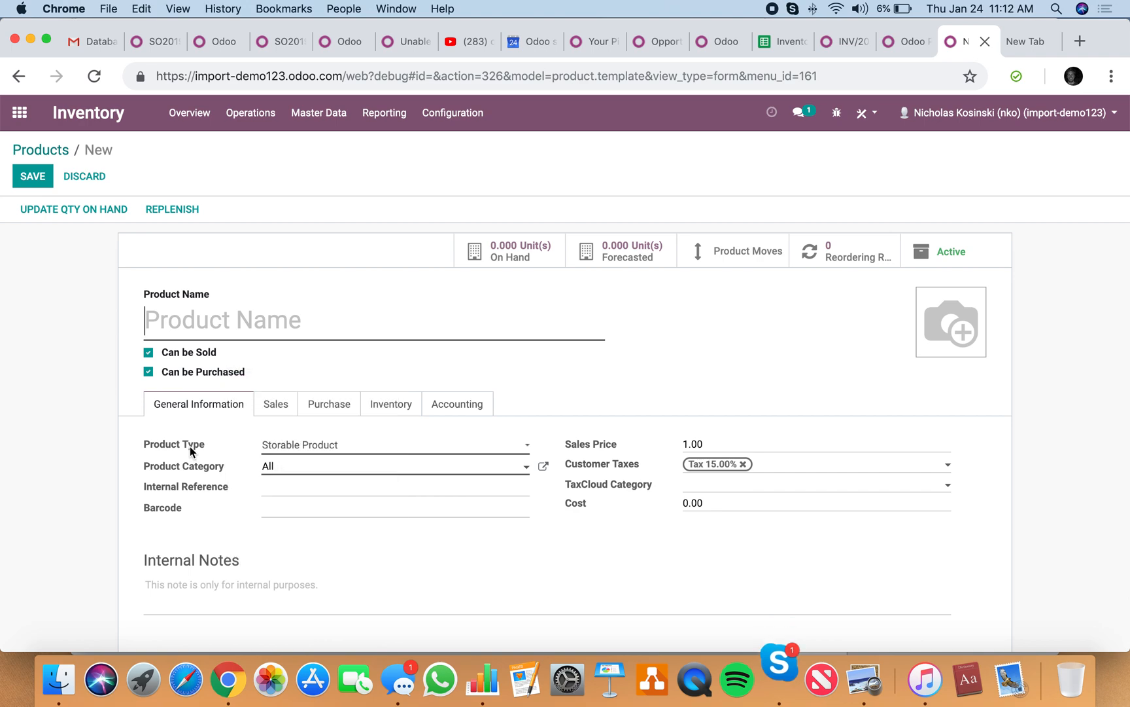
mouse_move(708, 486)
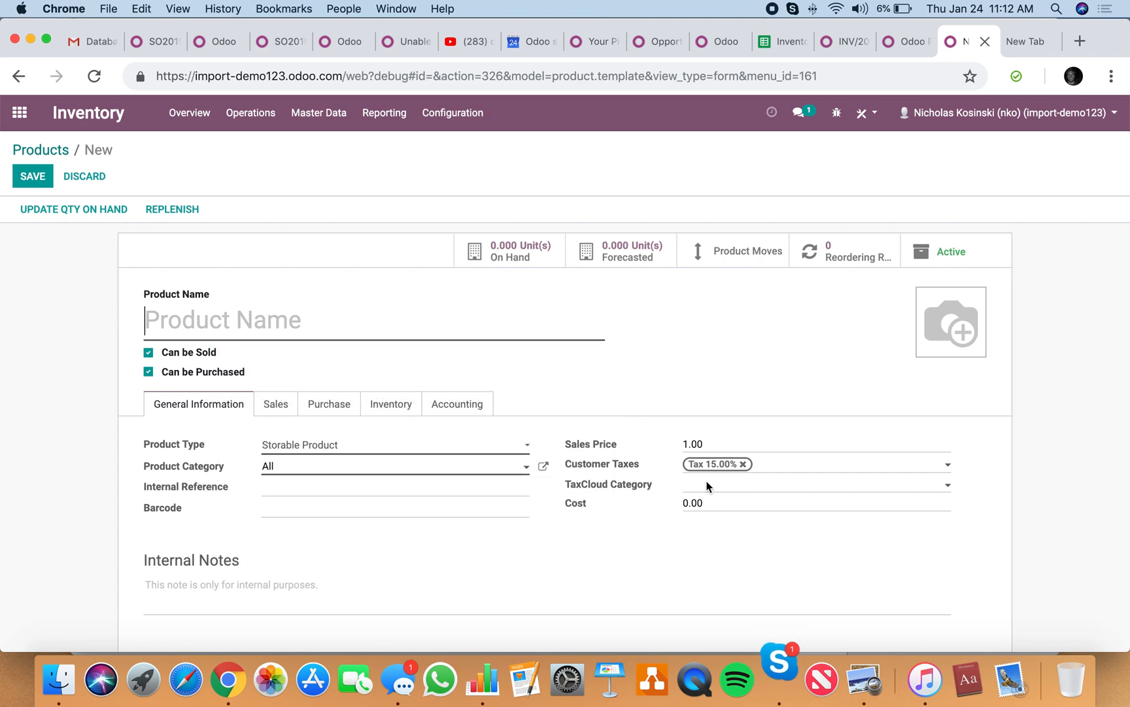
left_click(456, 405)
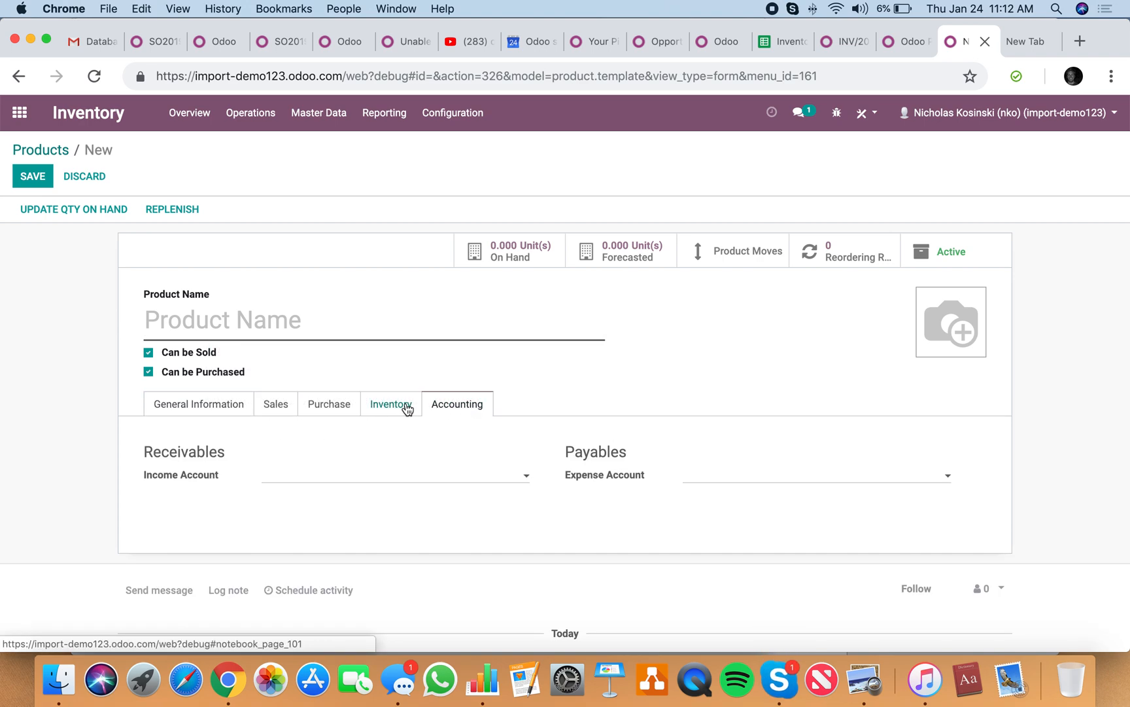
left_click(392, 405)
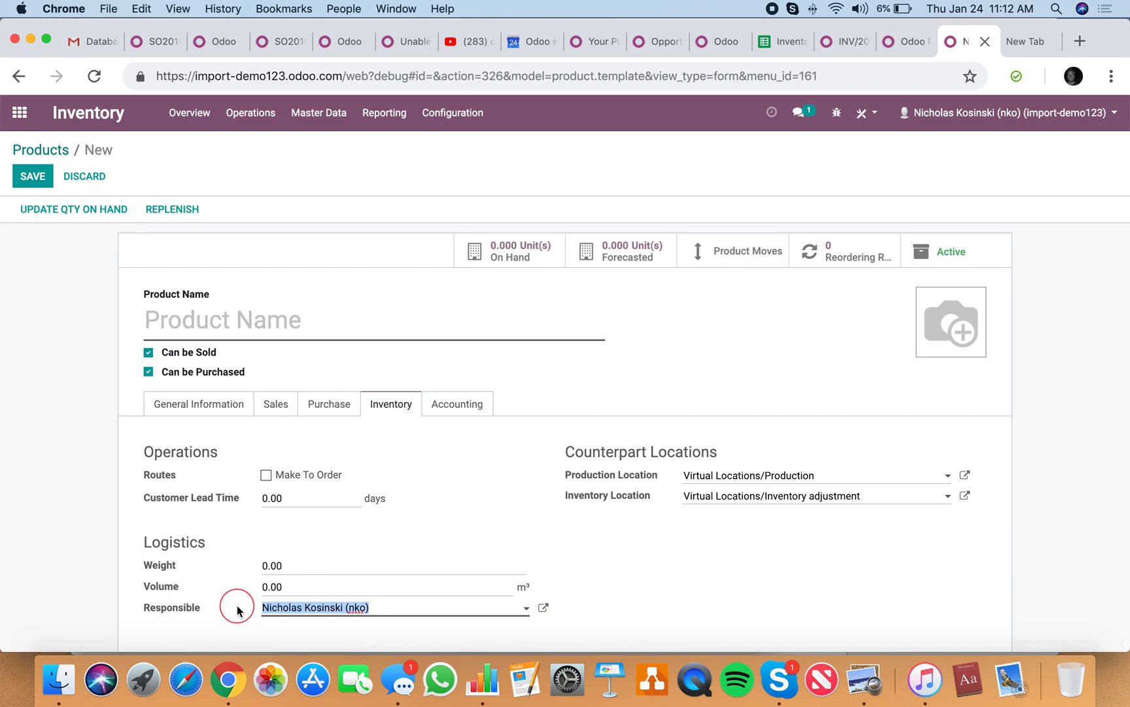
left_click(779, 40)
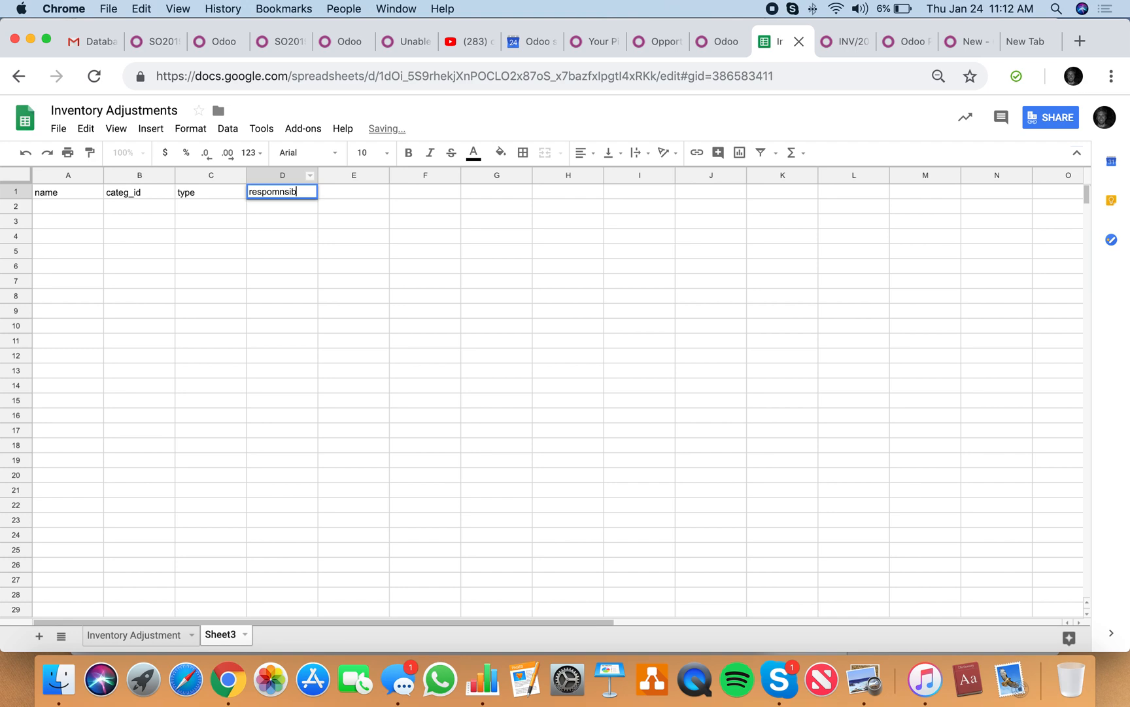
- Add 'standard_price' and 'list_price' headers after checking the product's General Information fields
key("Return")
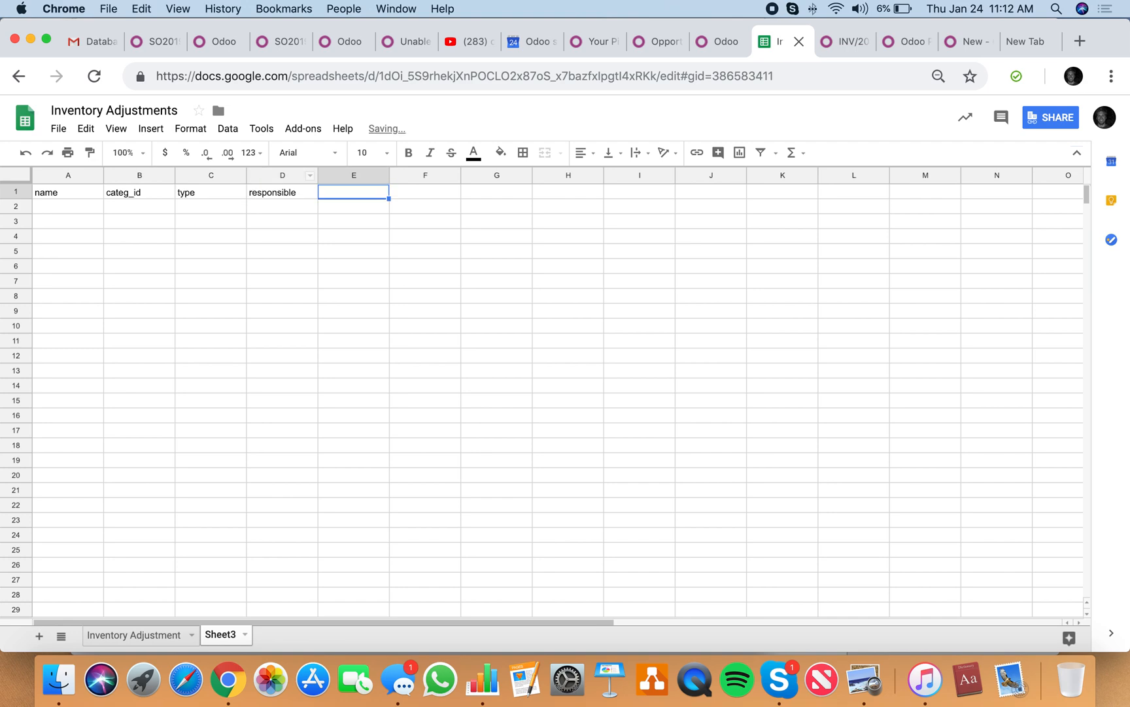
type("standard")
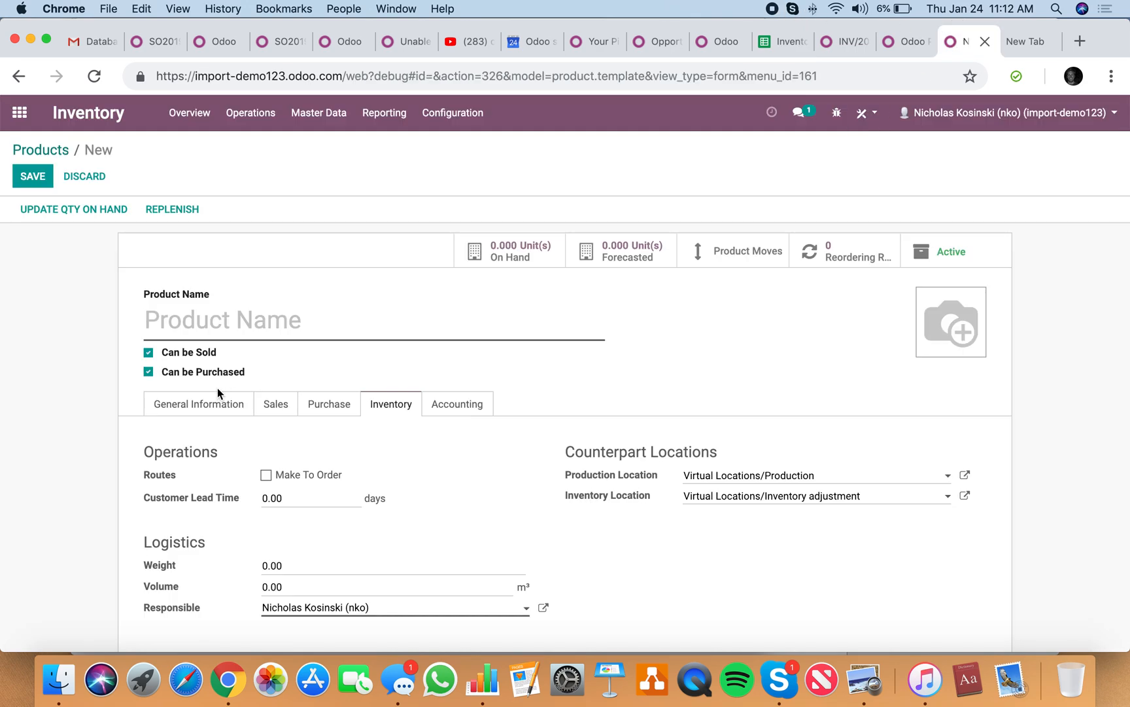
left_click(199, 404)
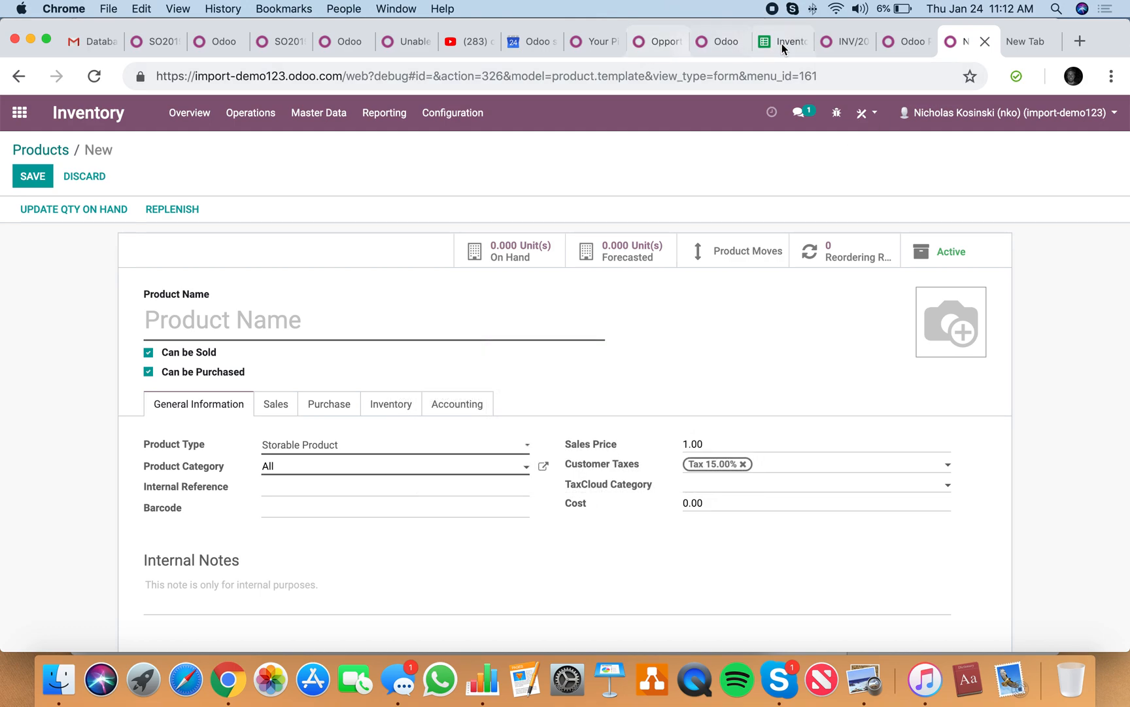
left_click(778, 41)
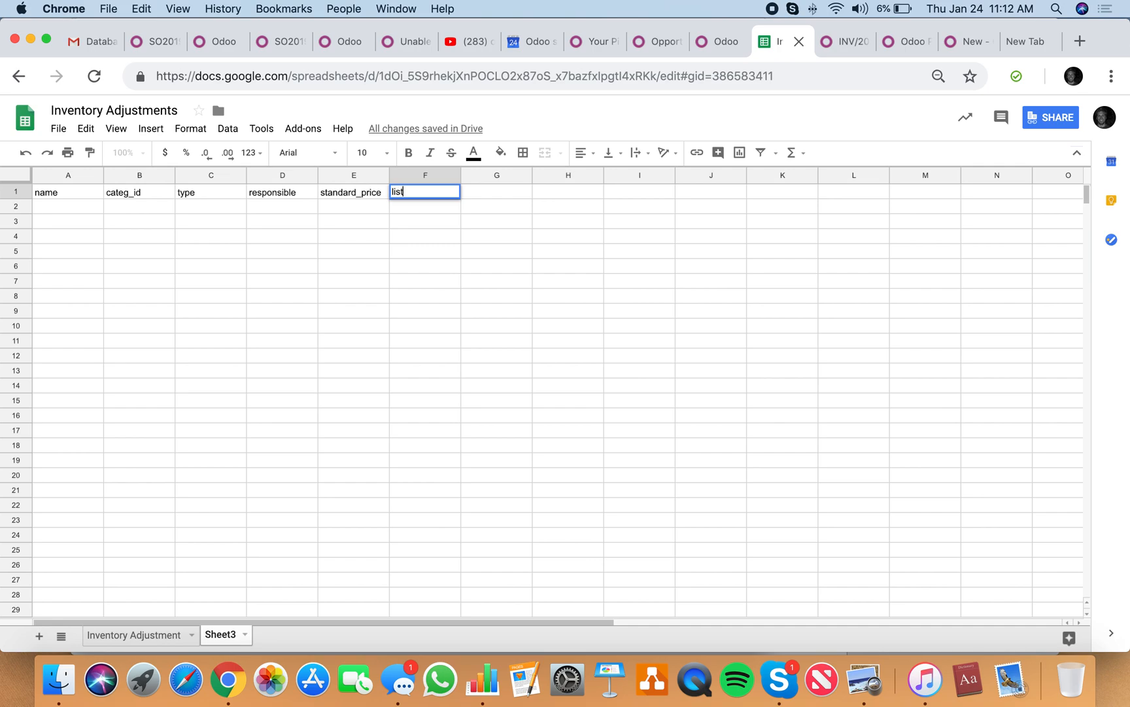
type("_price")
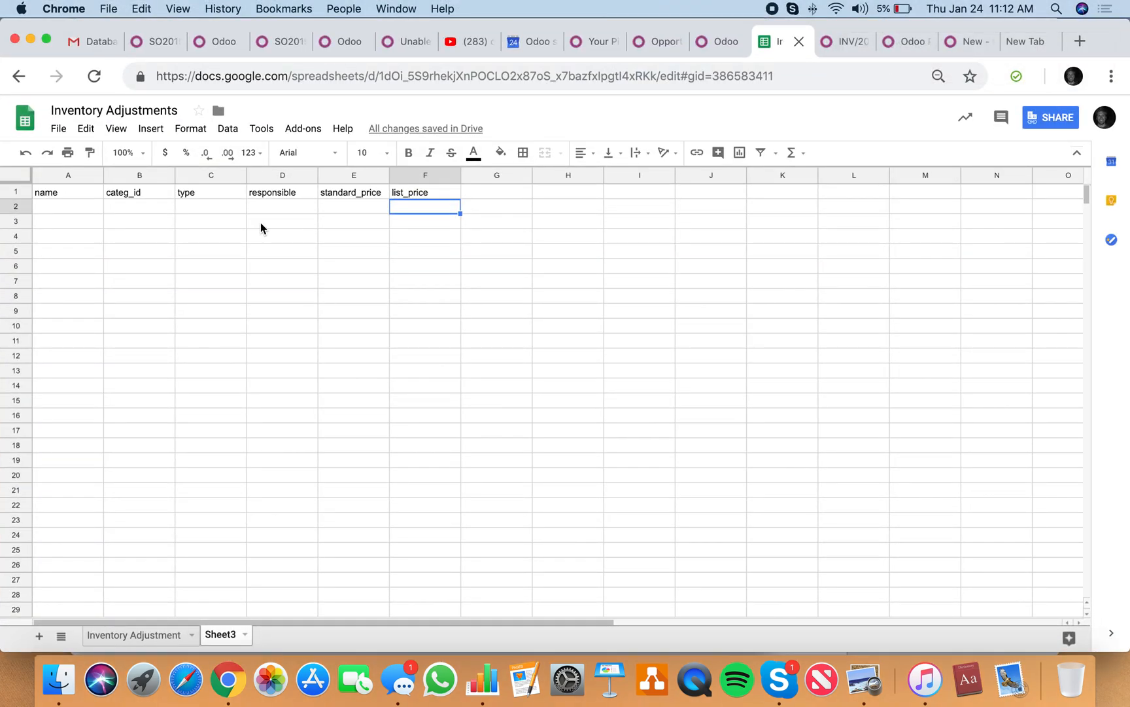
- Enter the first product row with category, type, responsible, cost 12.49 and price 99.99
type("test P")
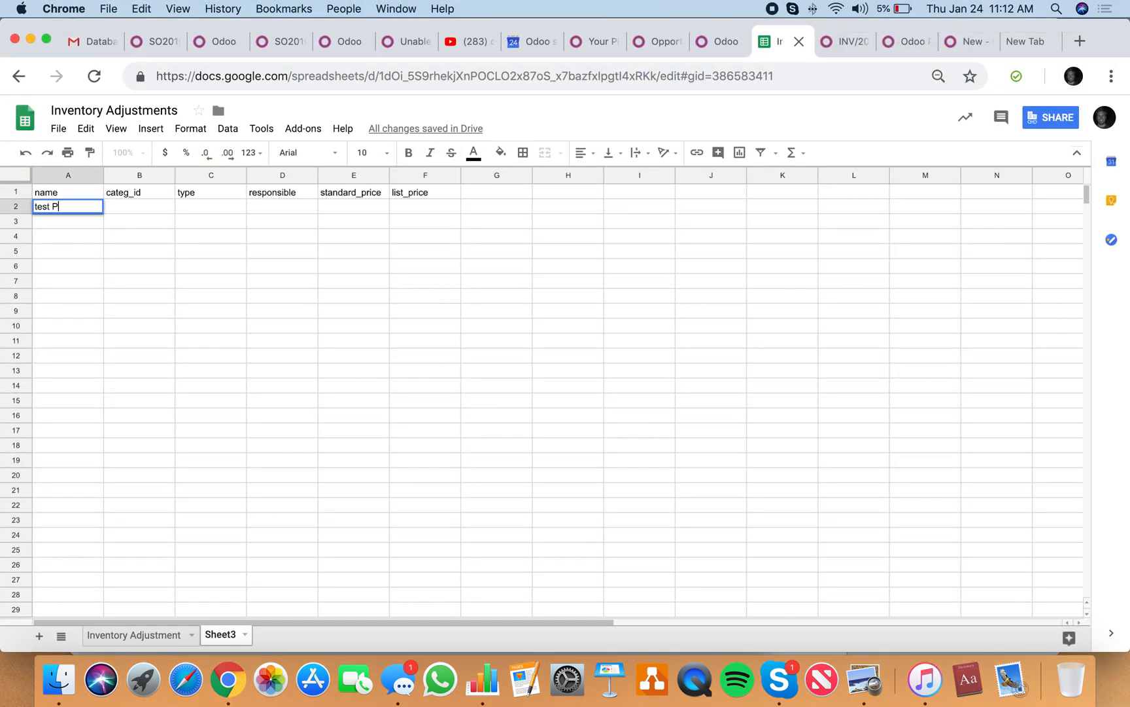
type("Test")
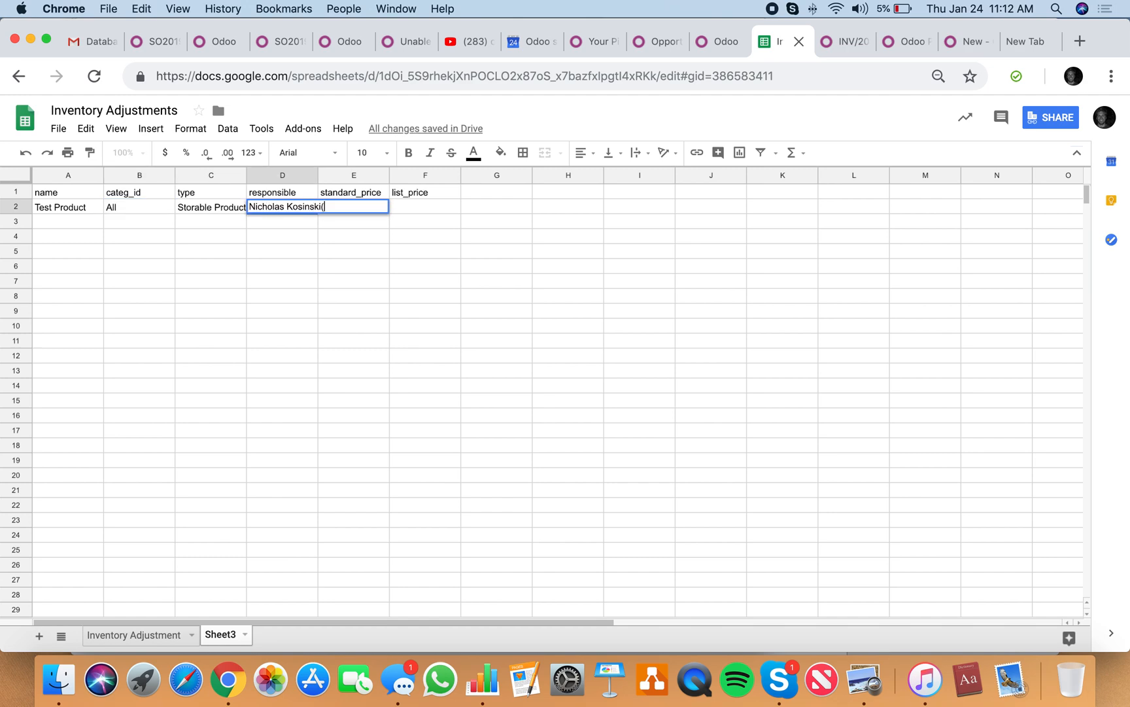
type("(nko")
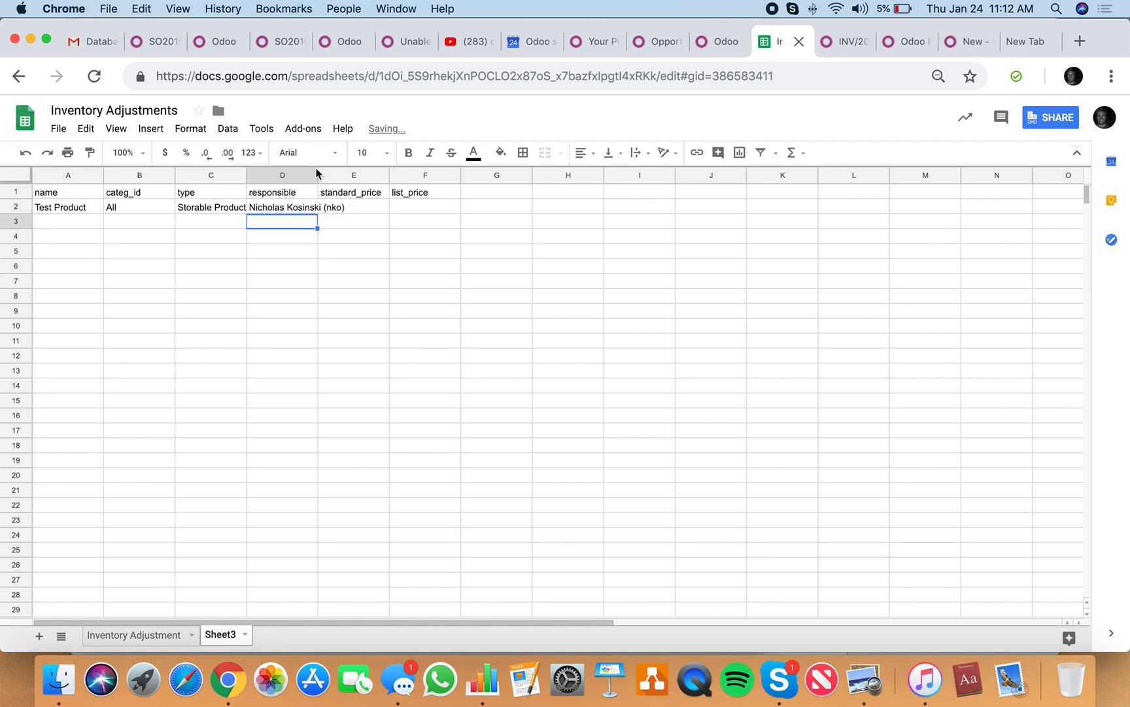
left_click(408, 207)
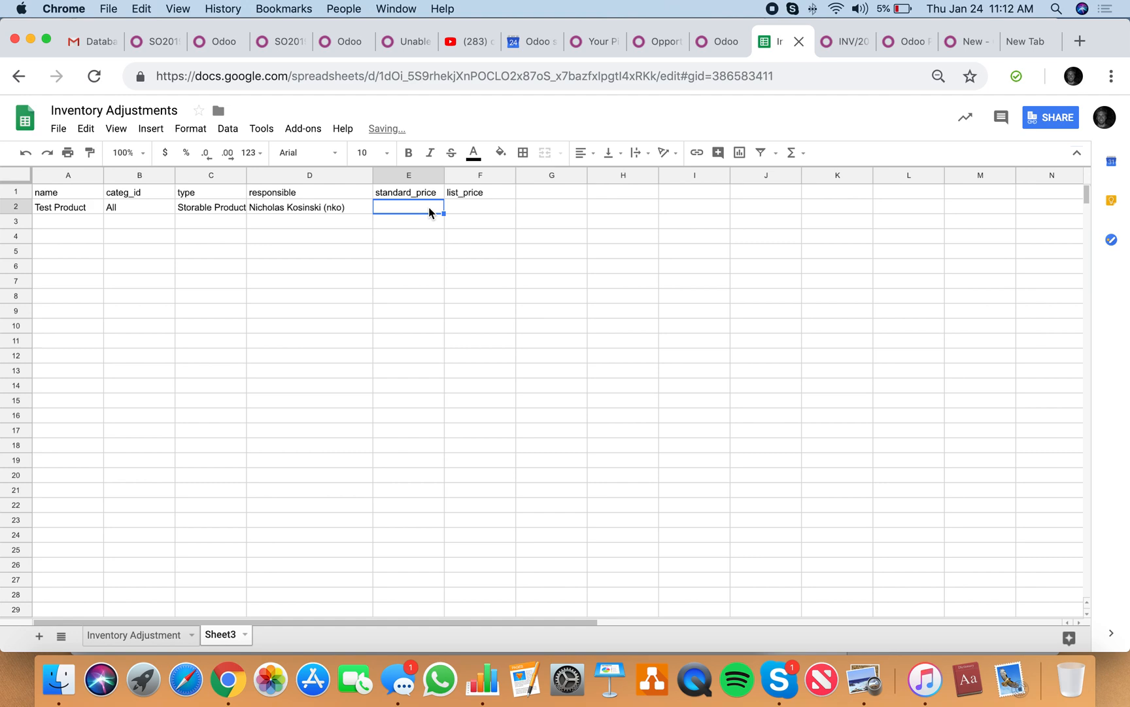
type("12.49")
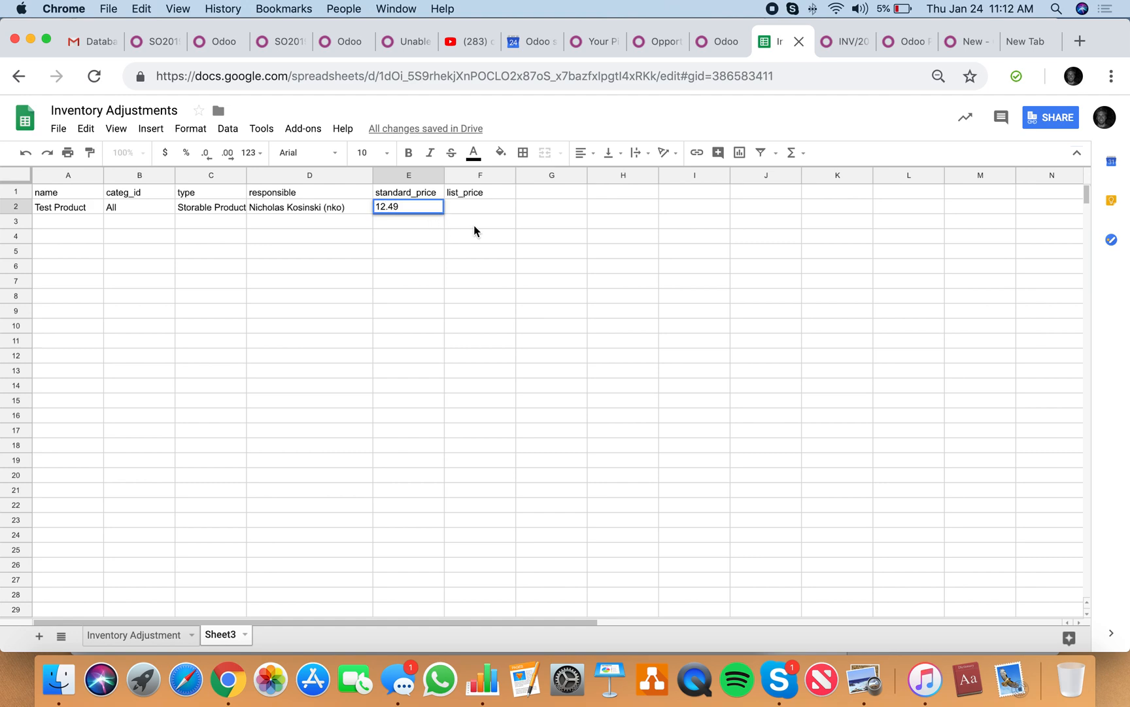
type("99.99")
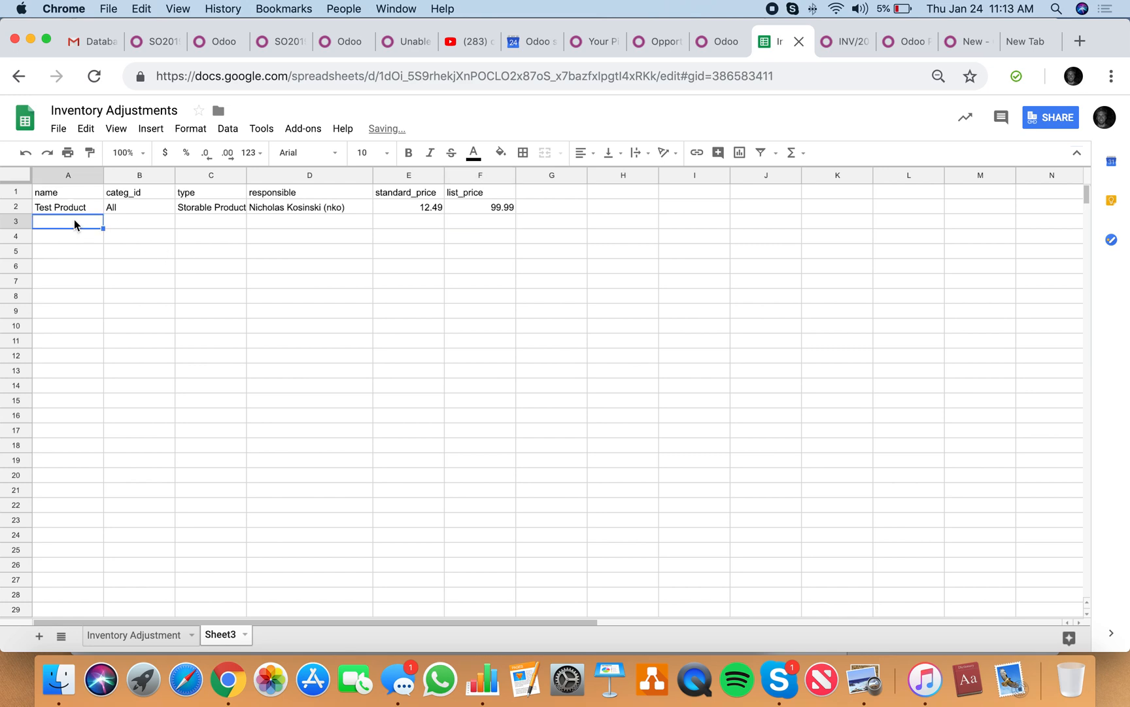
- Add Demo Product, Insane Product and Fake Product, fill 99.99 down, and download as CSV
type("Demo Product")
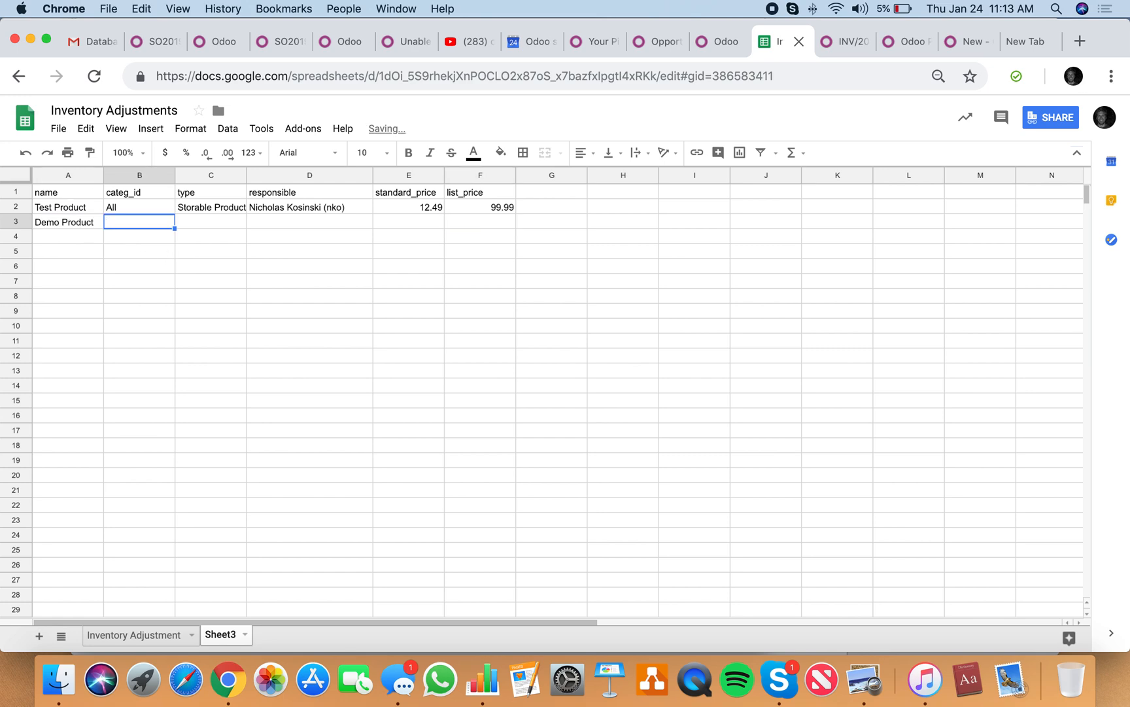
left_click(68, 237)
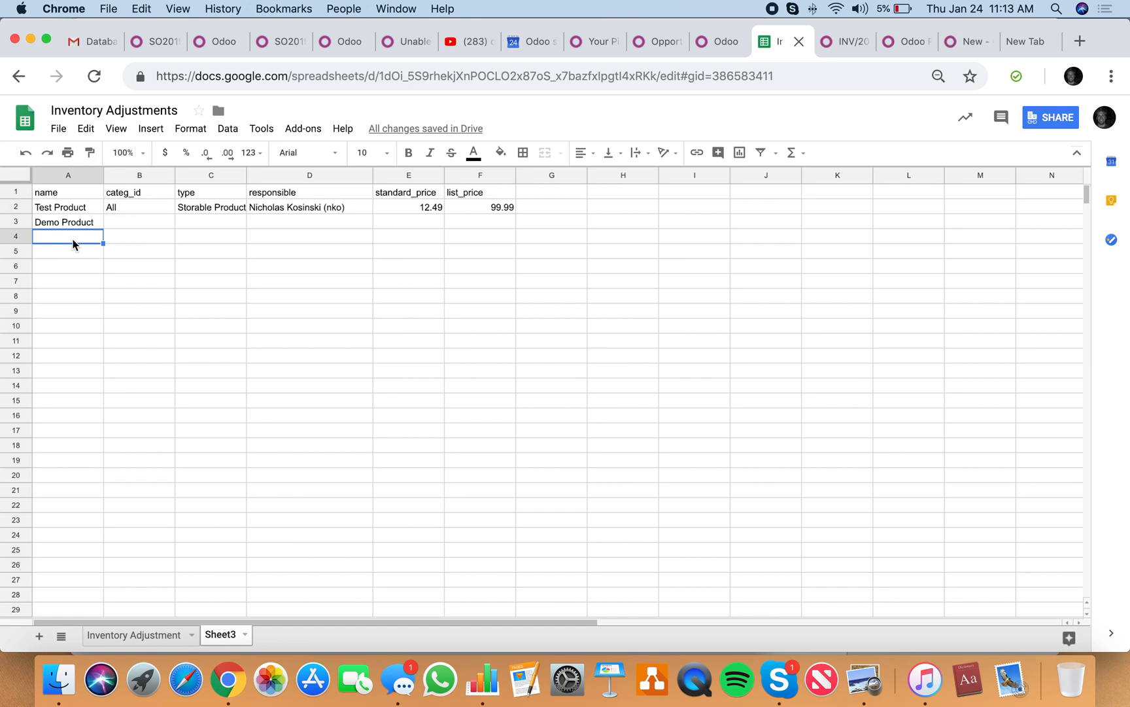
type("Insane Product")
left_click(68, 252)
type("Hot Product")
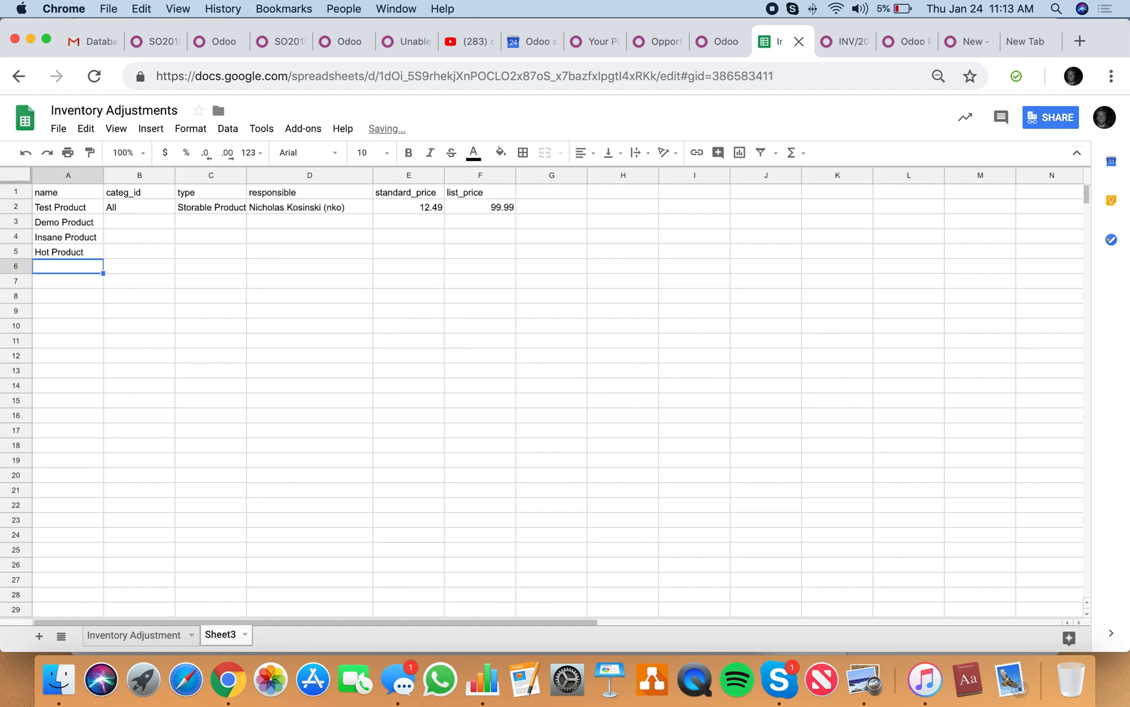
type("Fake Product")
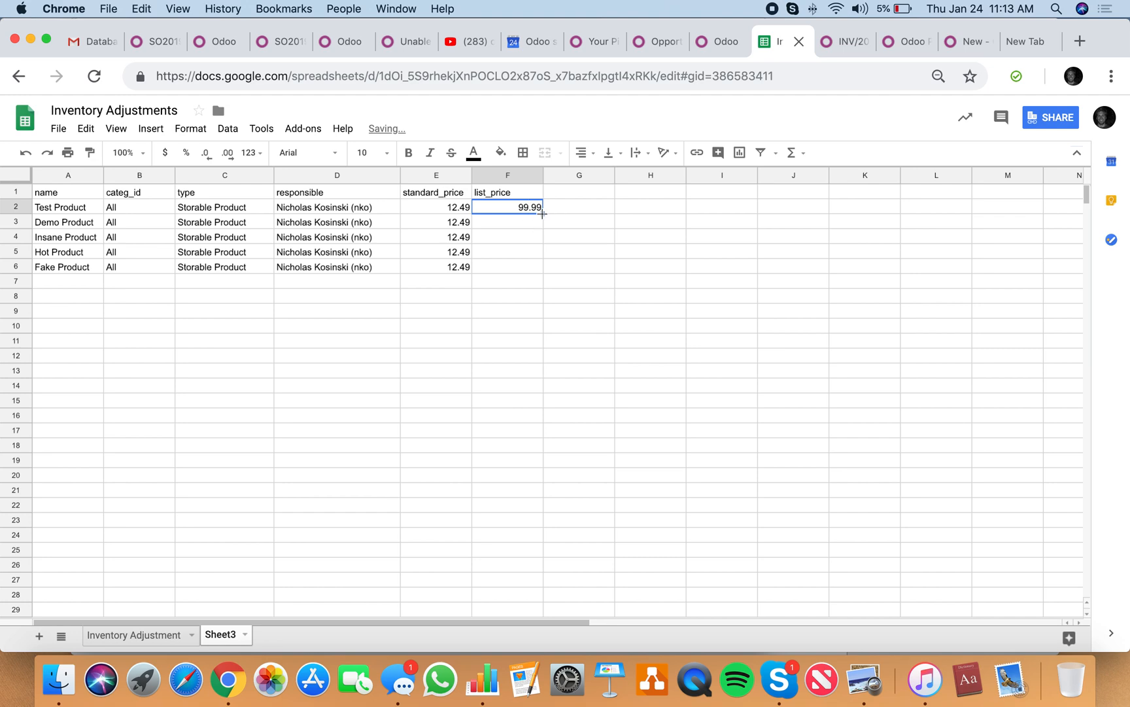
left_click(58, 129)
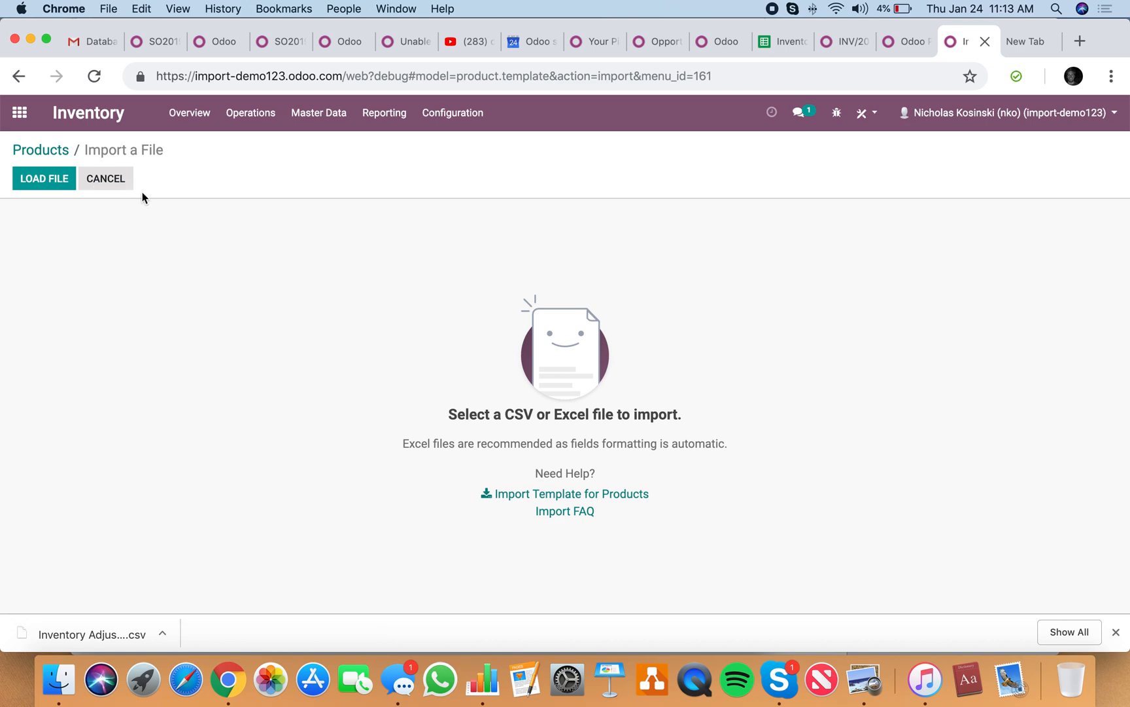
- Load the product CSV, test it for errors and import the five products
left_click(44, 178)
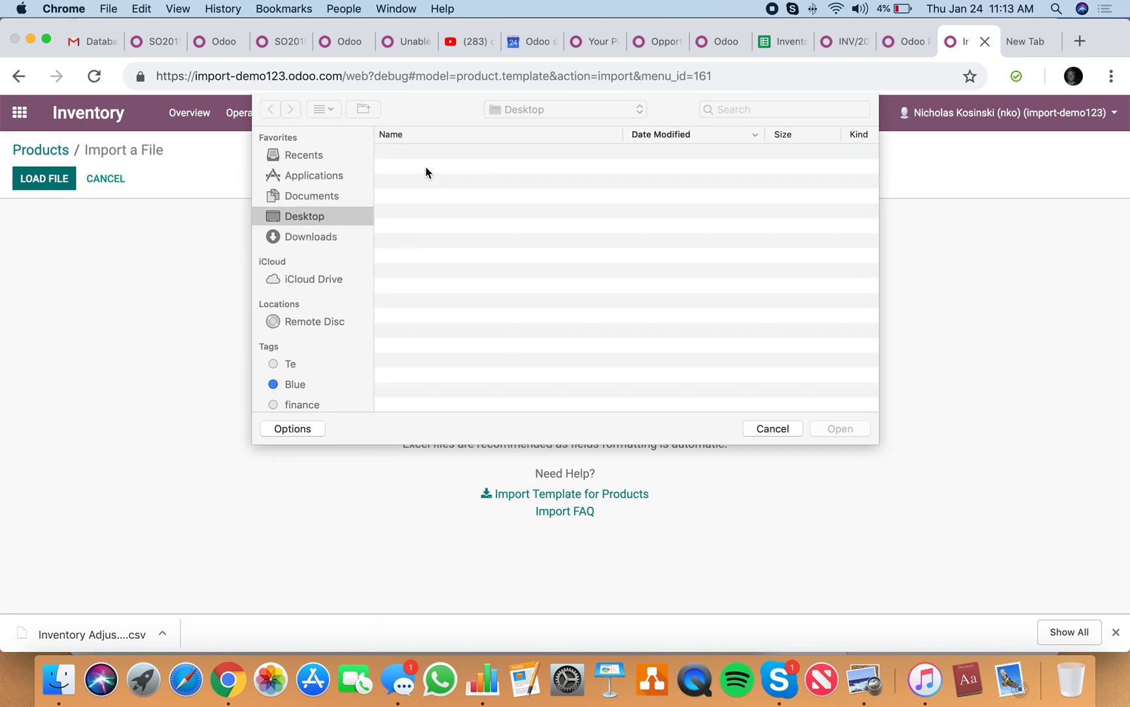
left_click(772, 428)
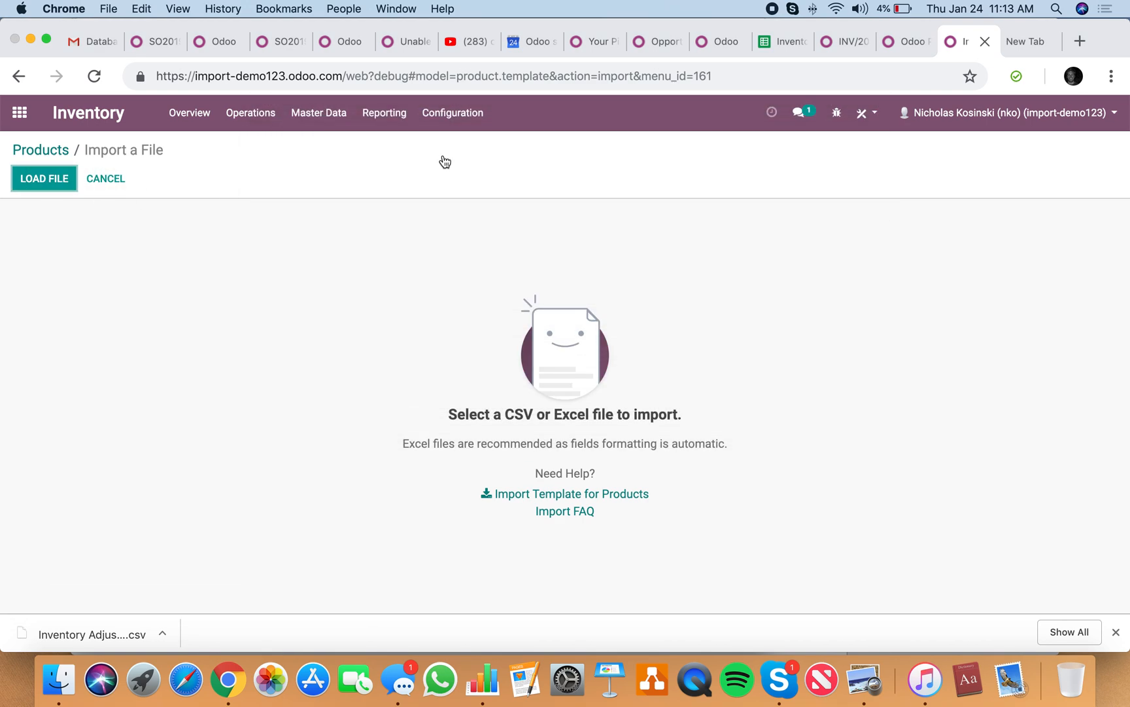
left_click(44, 177)
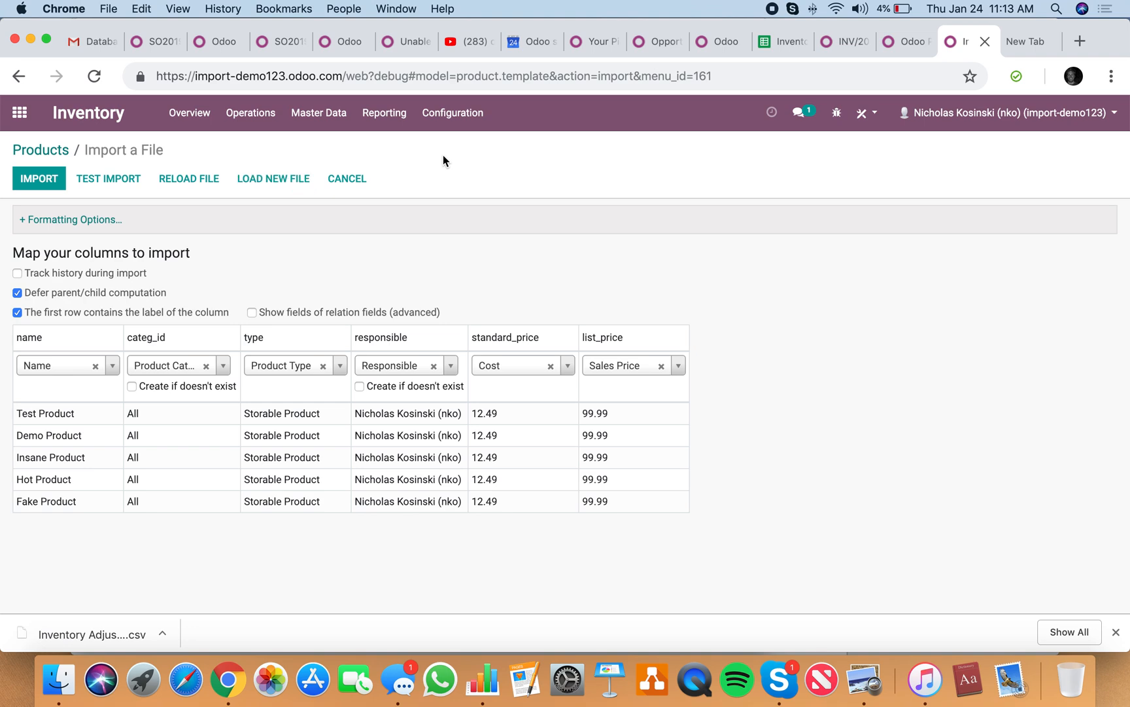
left_click(40, 178)
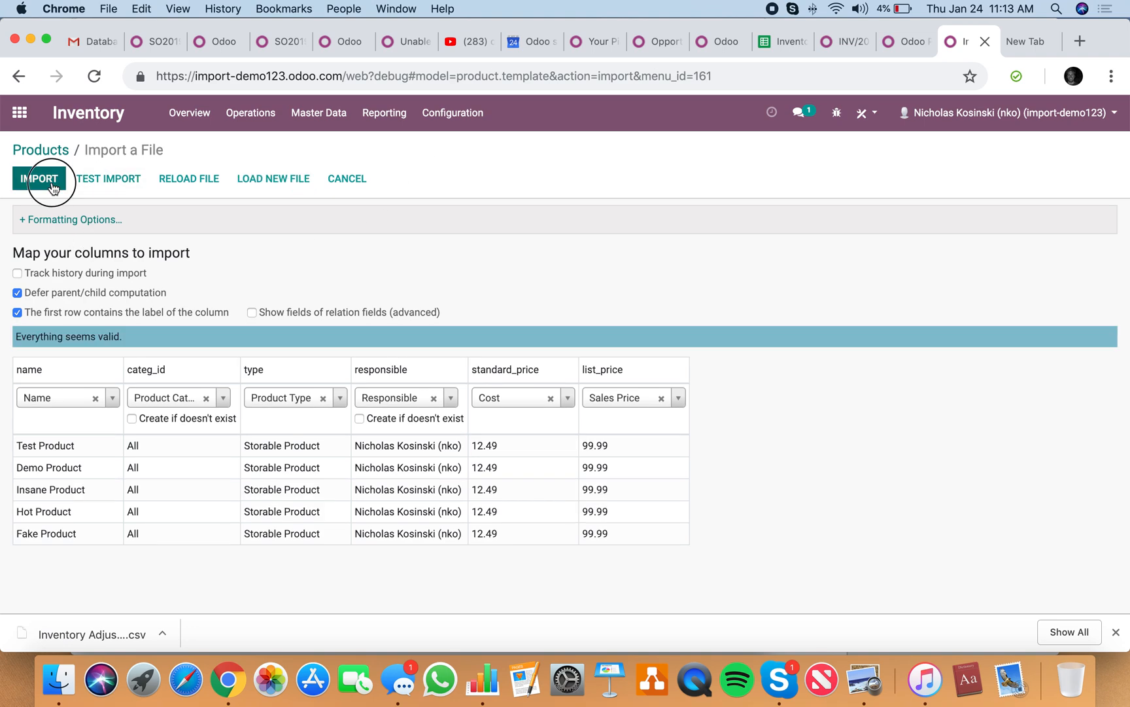
left_click(39, 178)
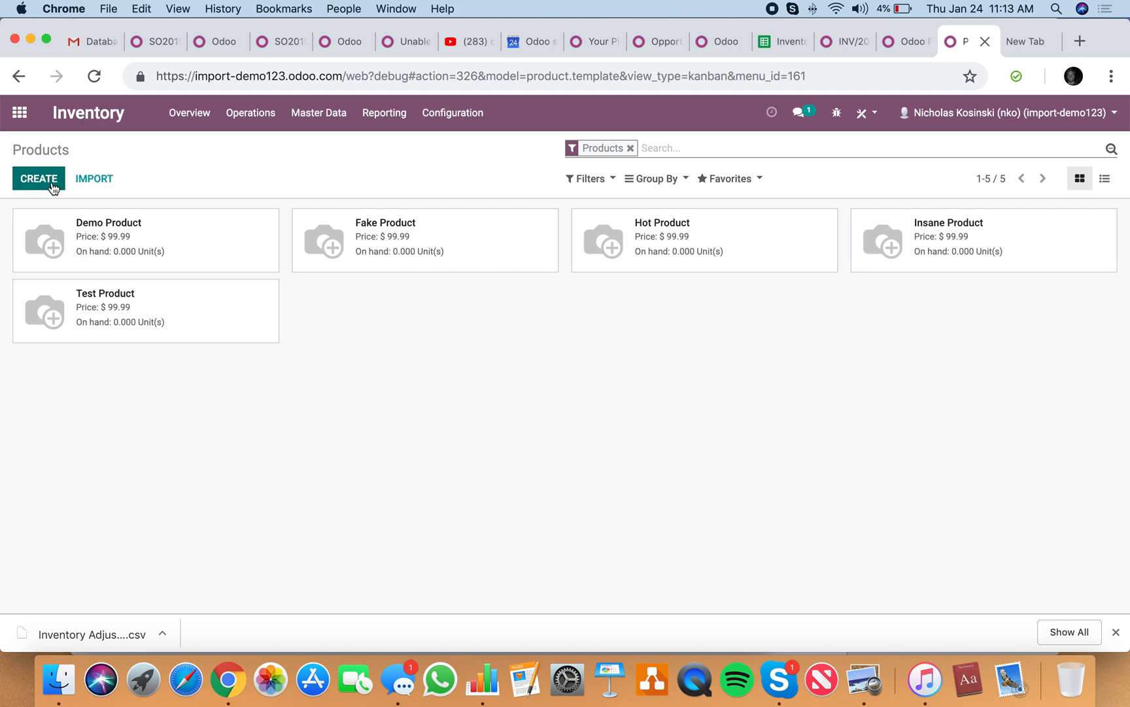
mouse_move(844, 40)
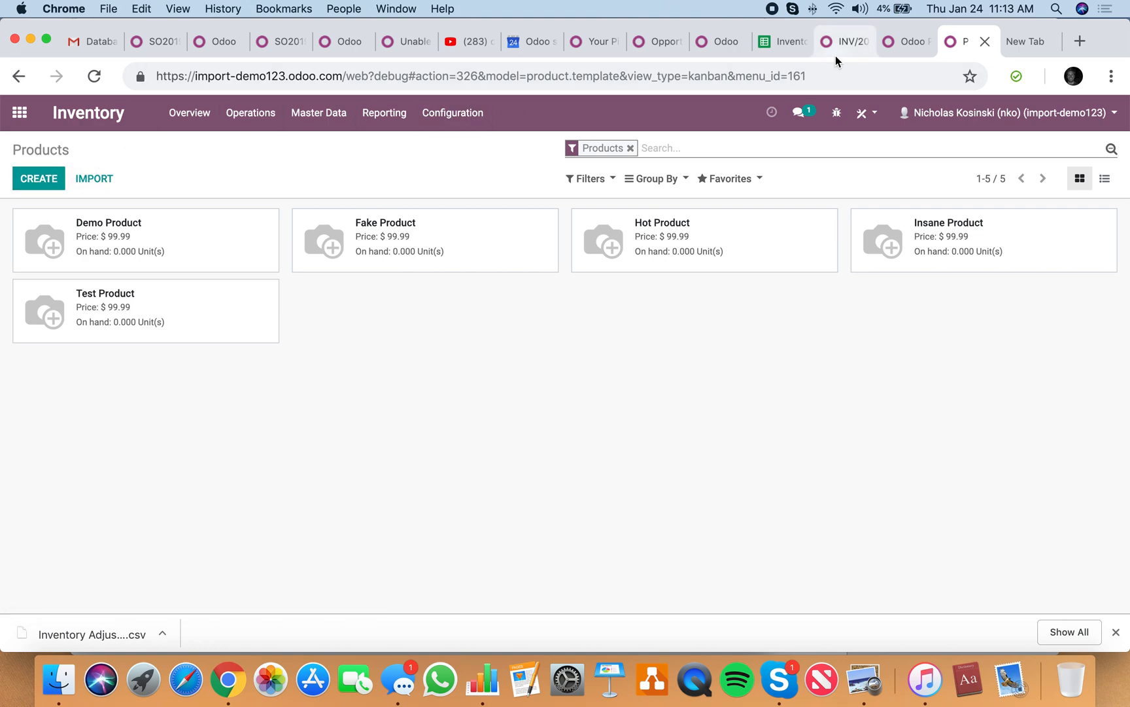
- Switch back to the Inventory Adjustments spreadsheet after reviewing the $99.99 products
left_click(775, 40)
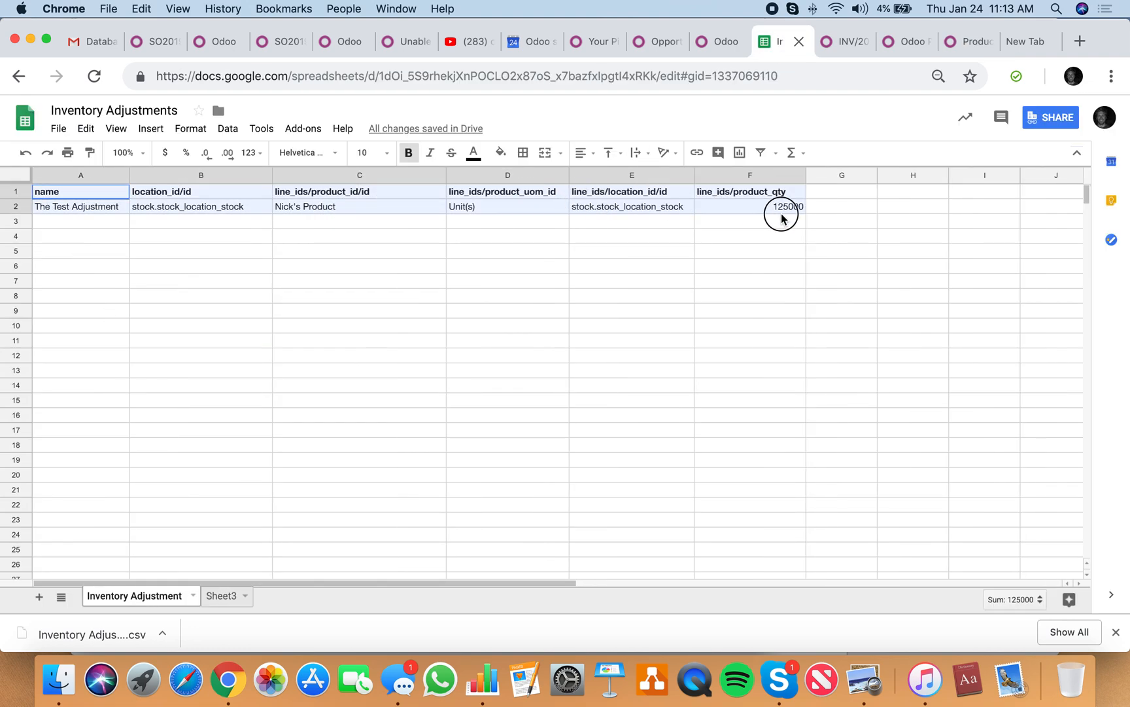
mouse_move(223, 595)
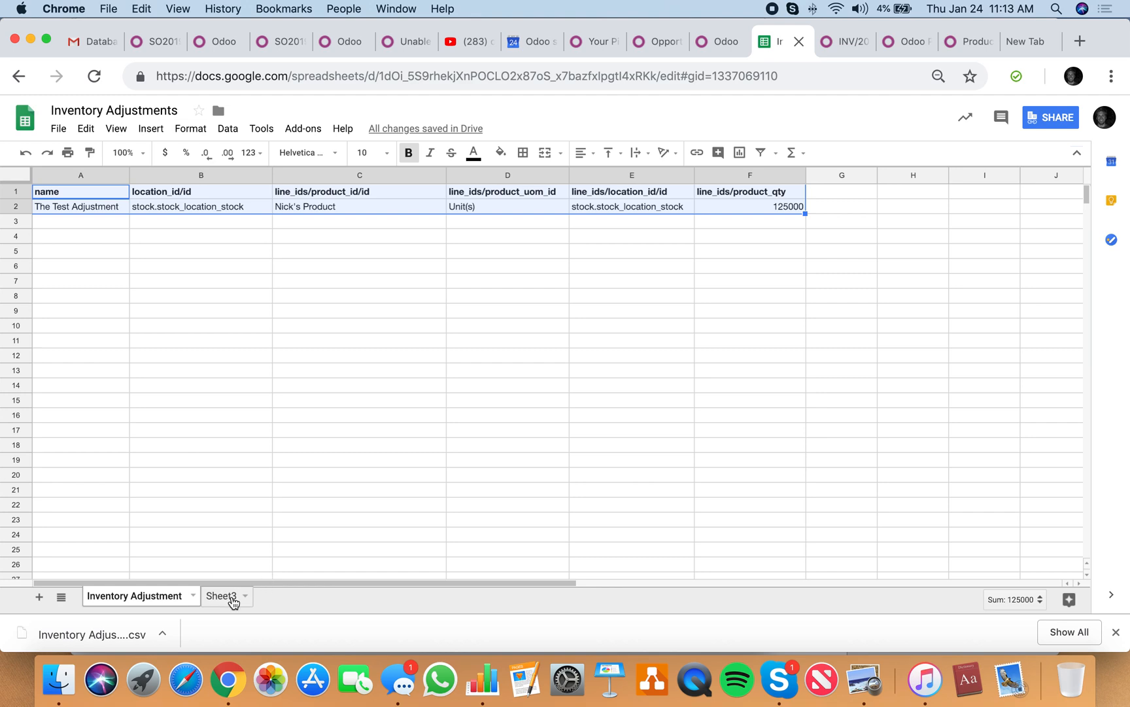
- Copy the five product names from Sheet3 into the adjustment sheet and download it as CSV
left_click(221, 595)
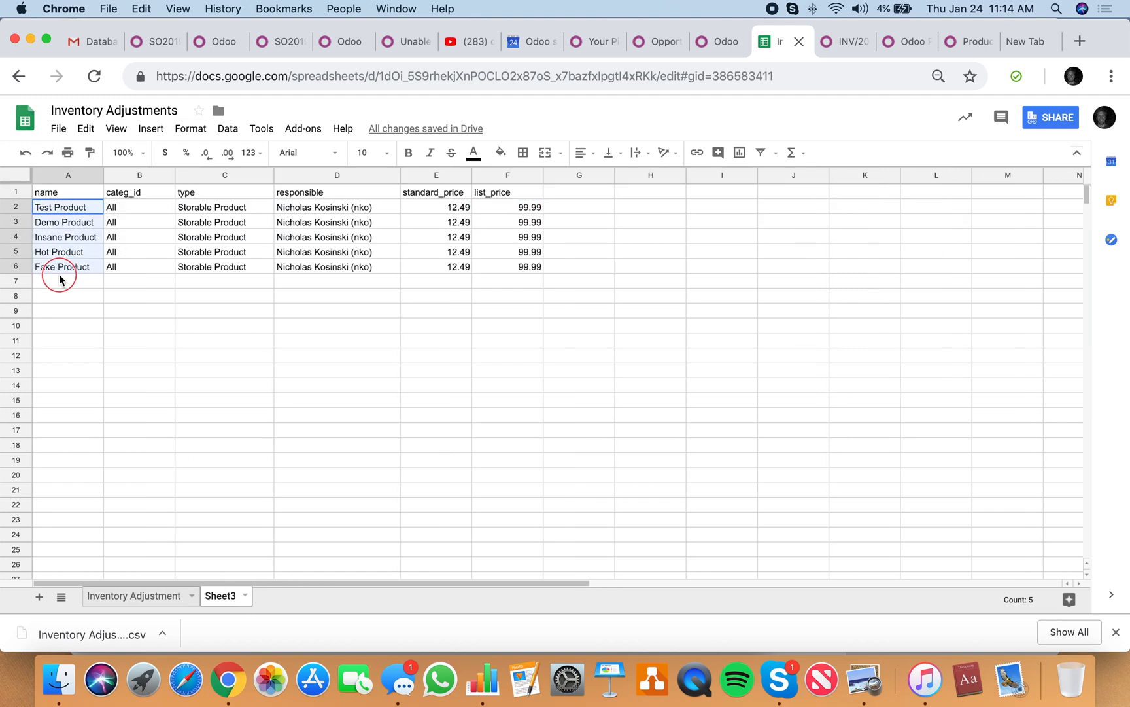
left_click(133, 595)
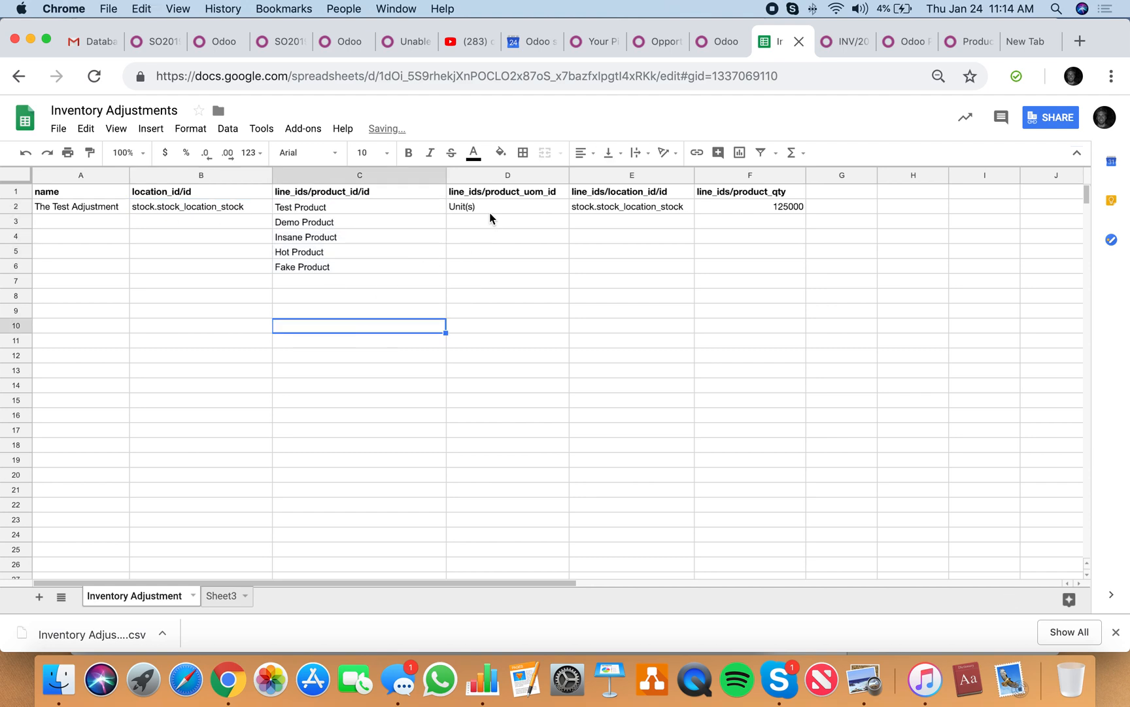
left_click(631, 207)
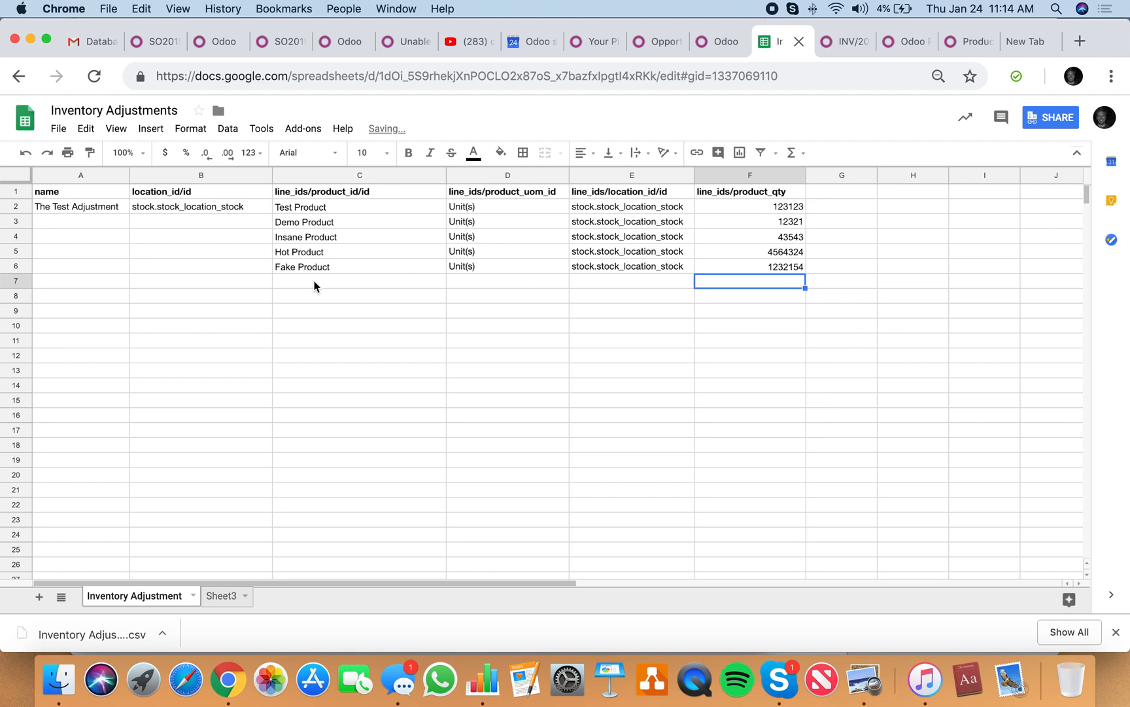
left_click(58, 128)
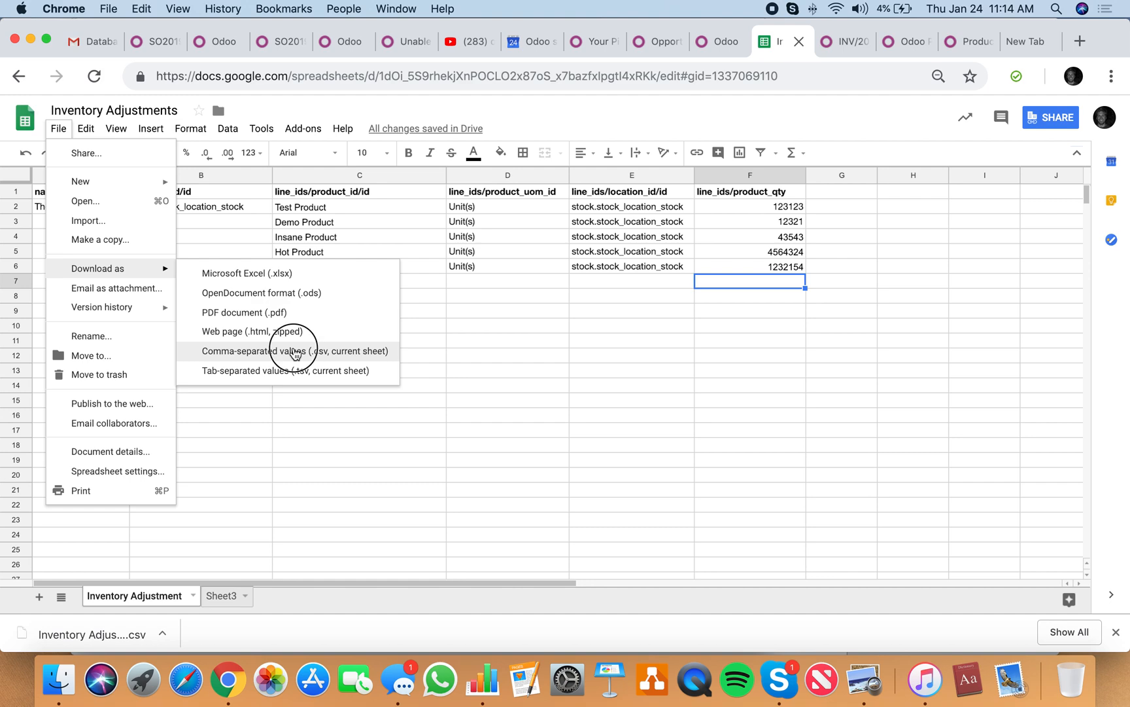
left_click(294, 350)
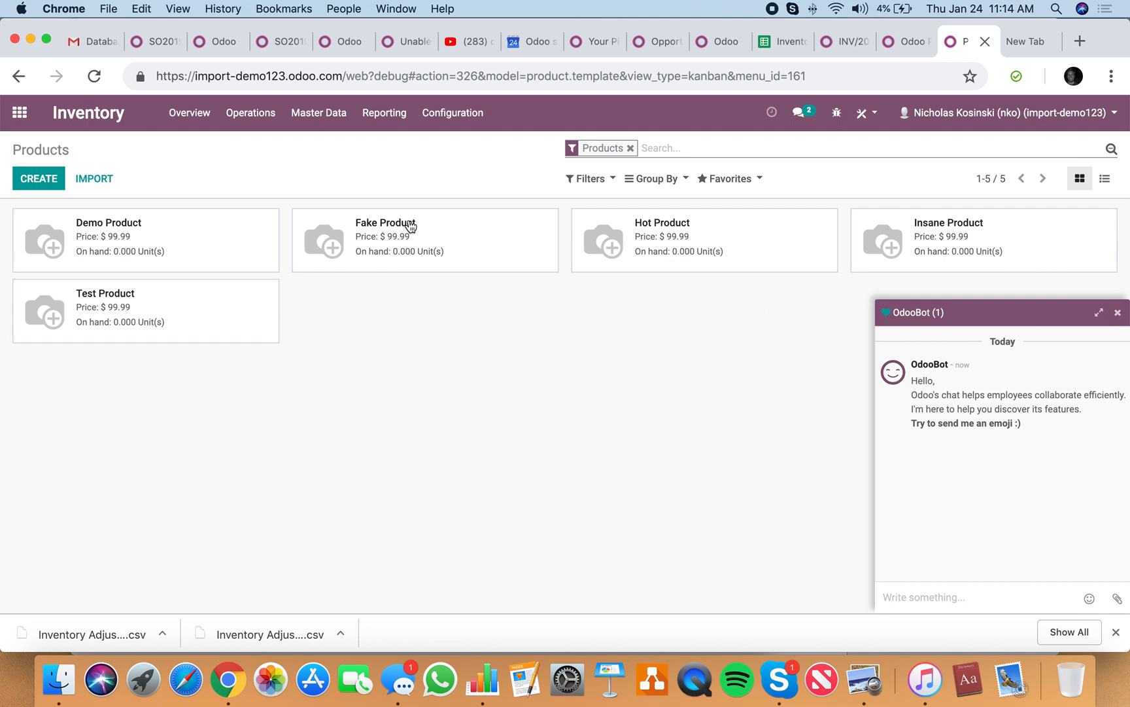
left_click(1118, 312)
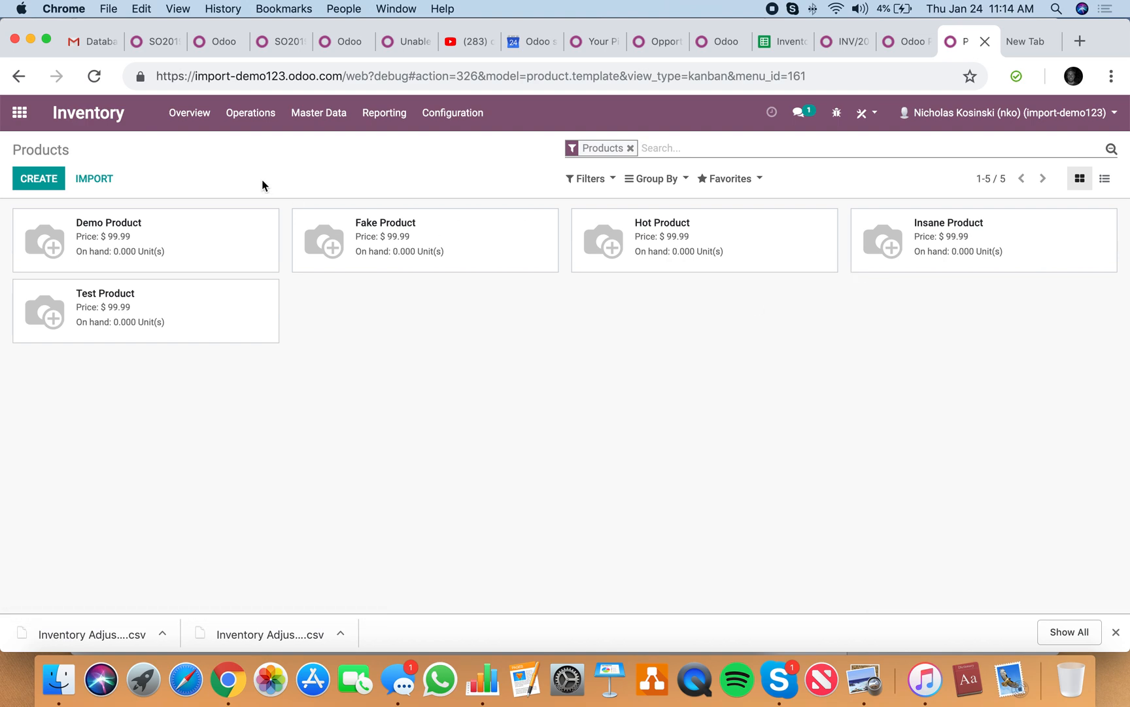
left_click(188, 112)
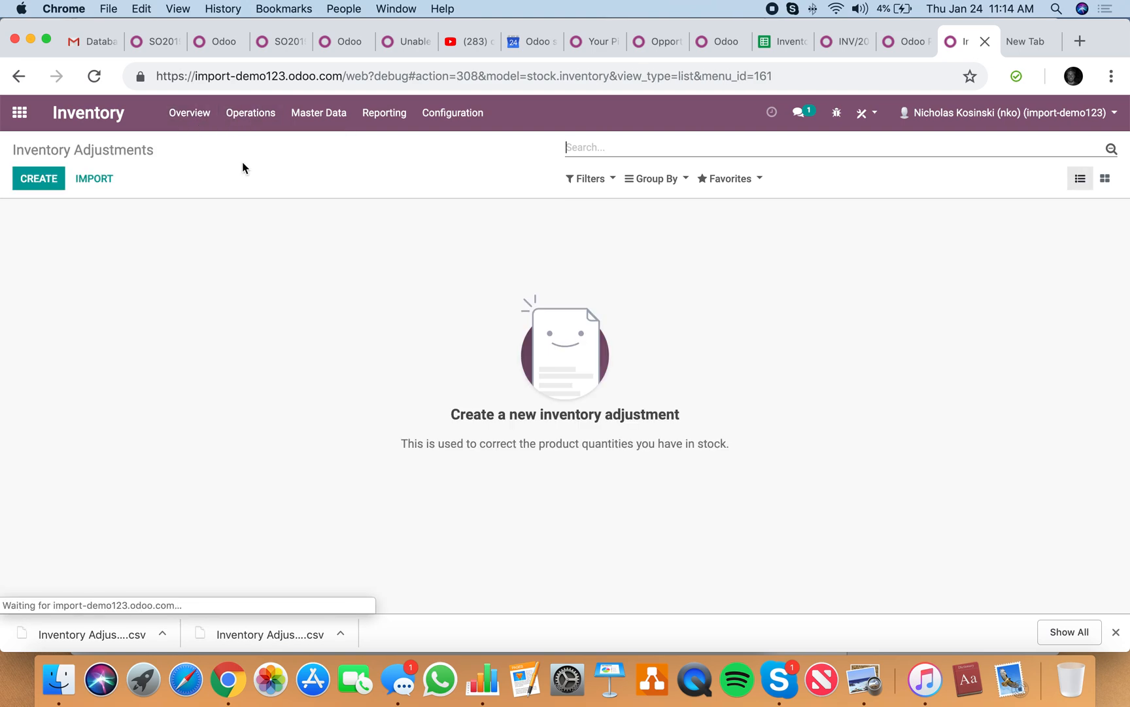
left_click(94, 178)
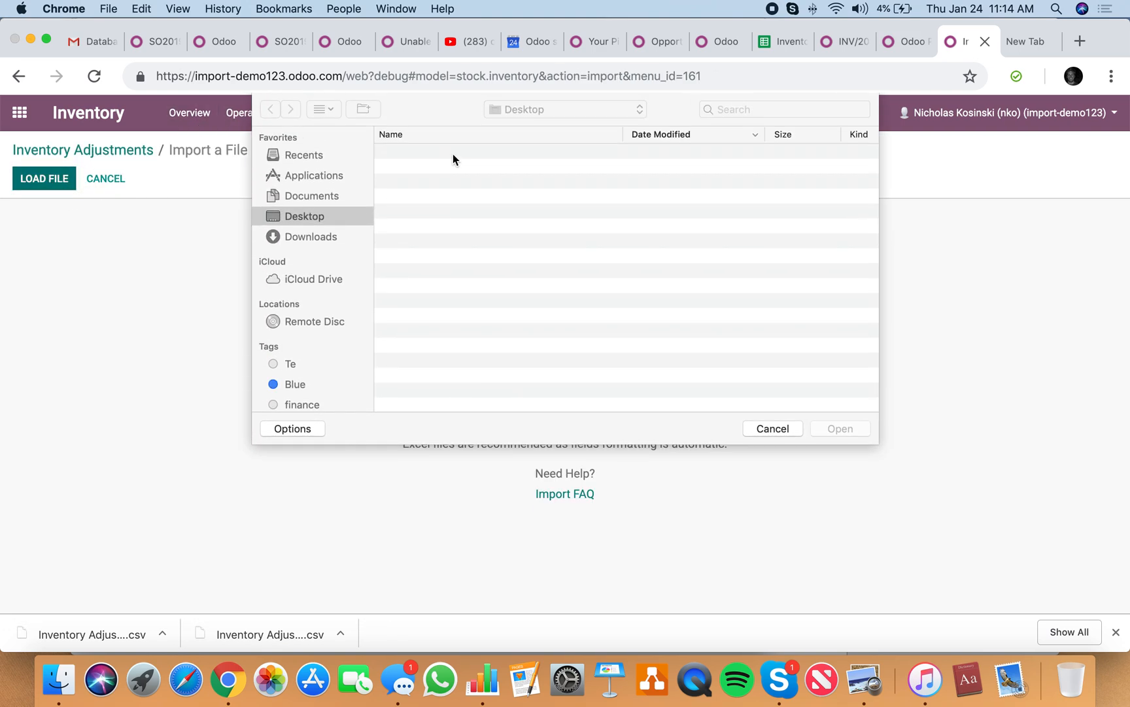
left_click(771, 428)
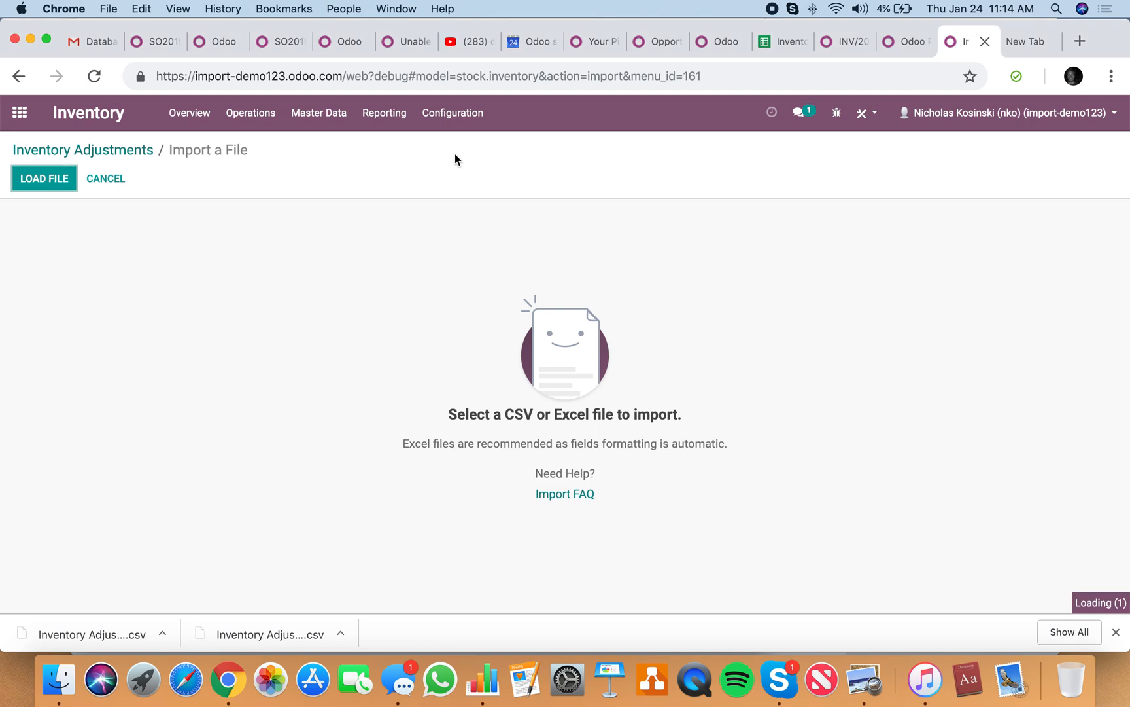
left_click(44, 177)
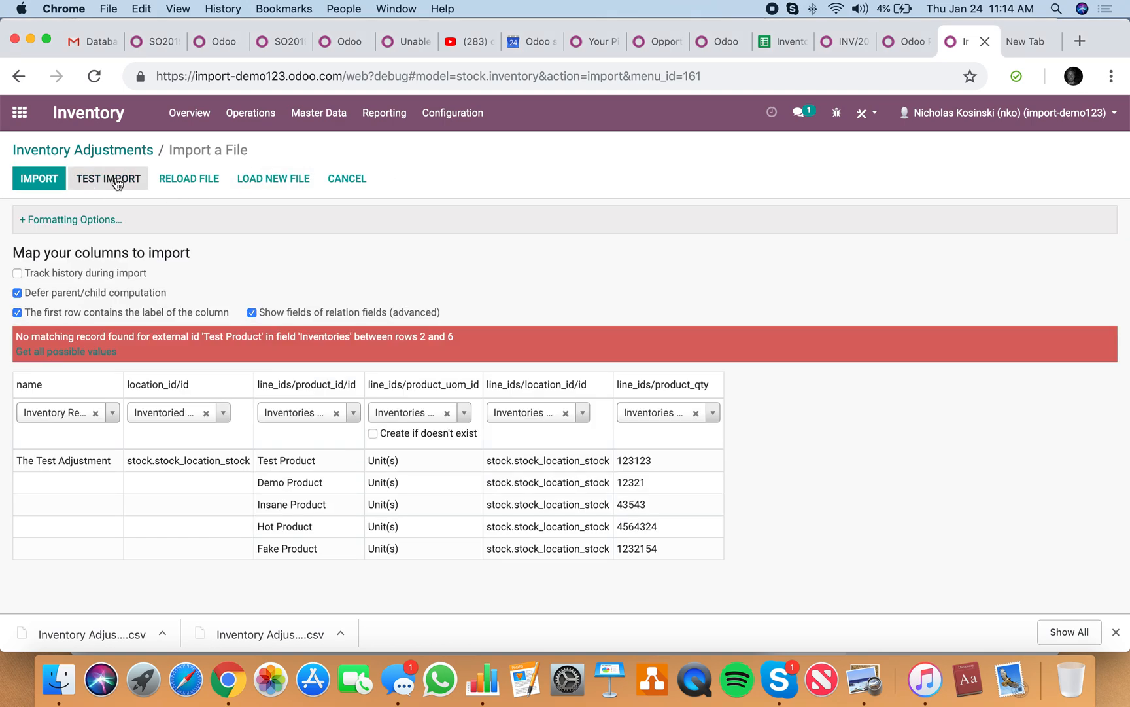
mouse_move(242, 463)
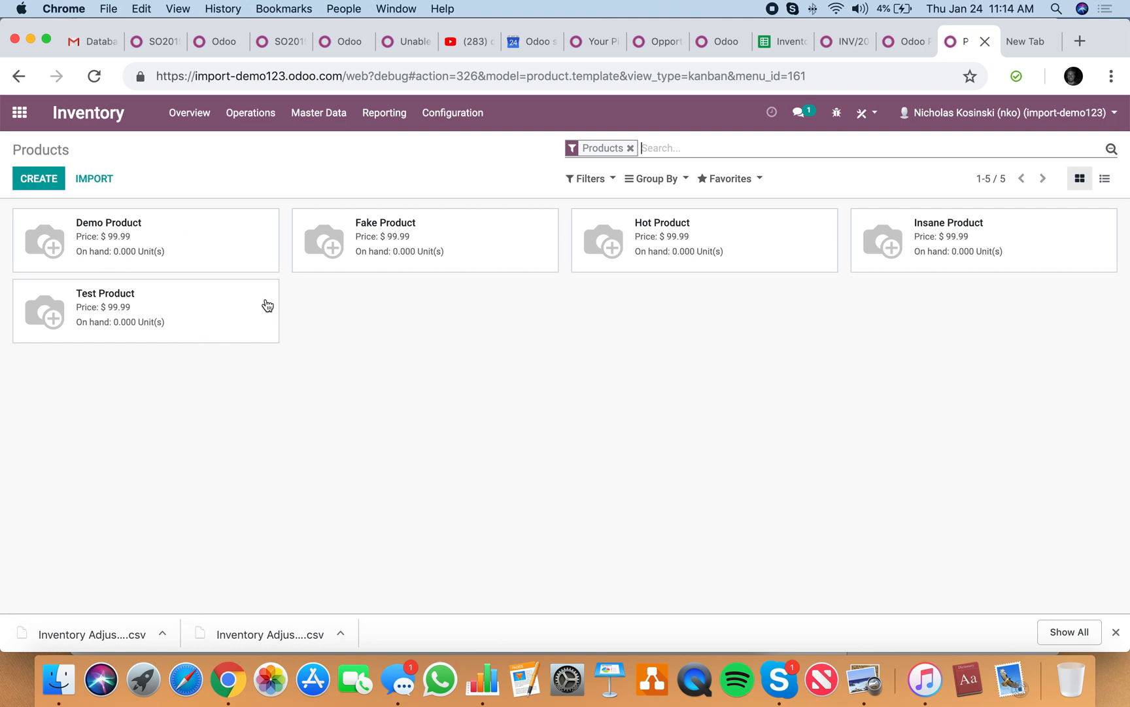
mouse_move(797, 94)
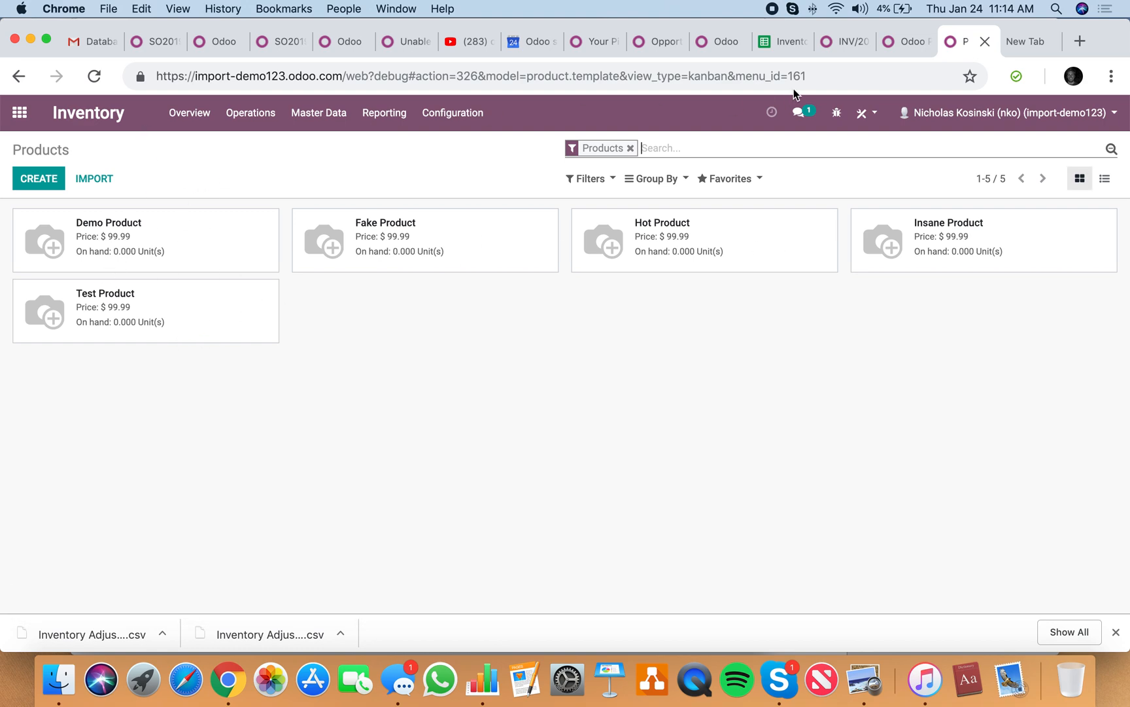
- Close the stray Odoo Pricing tab and return to the Inventory products list
left_click(775, 40)
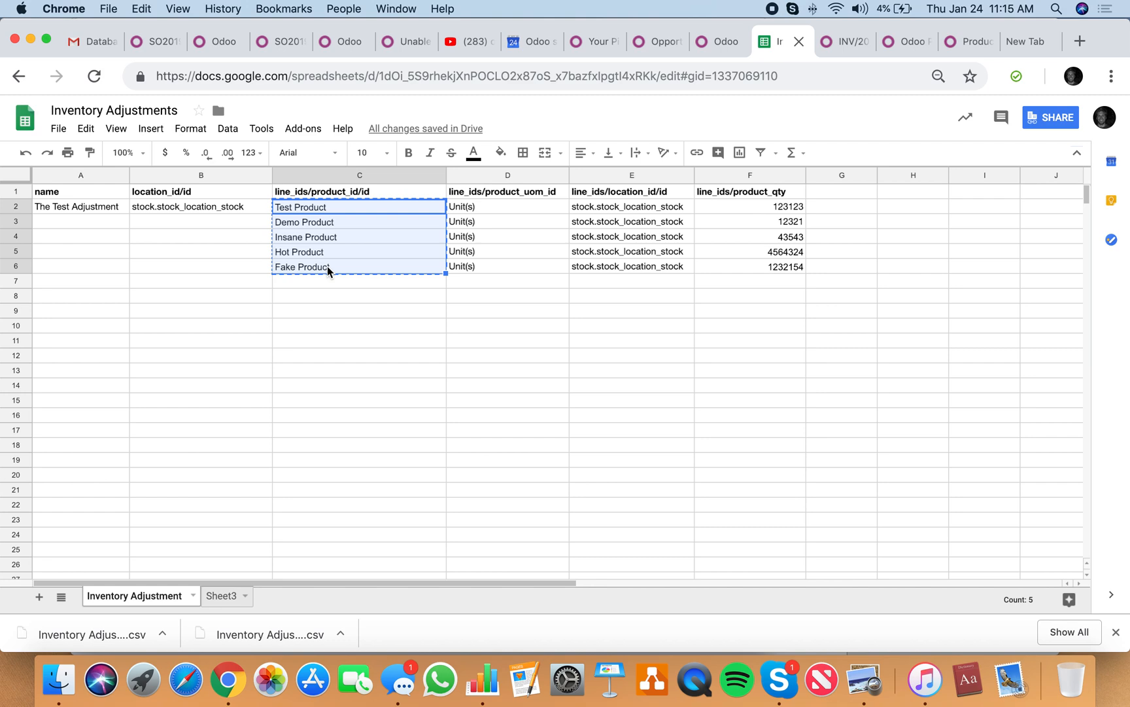
left_click(358, 310)
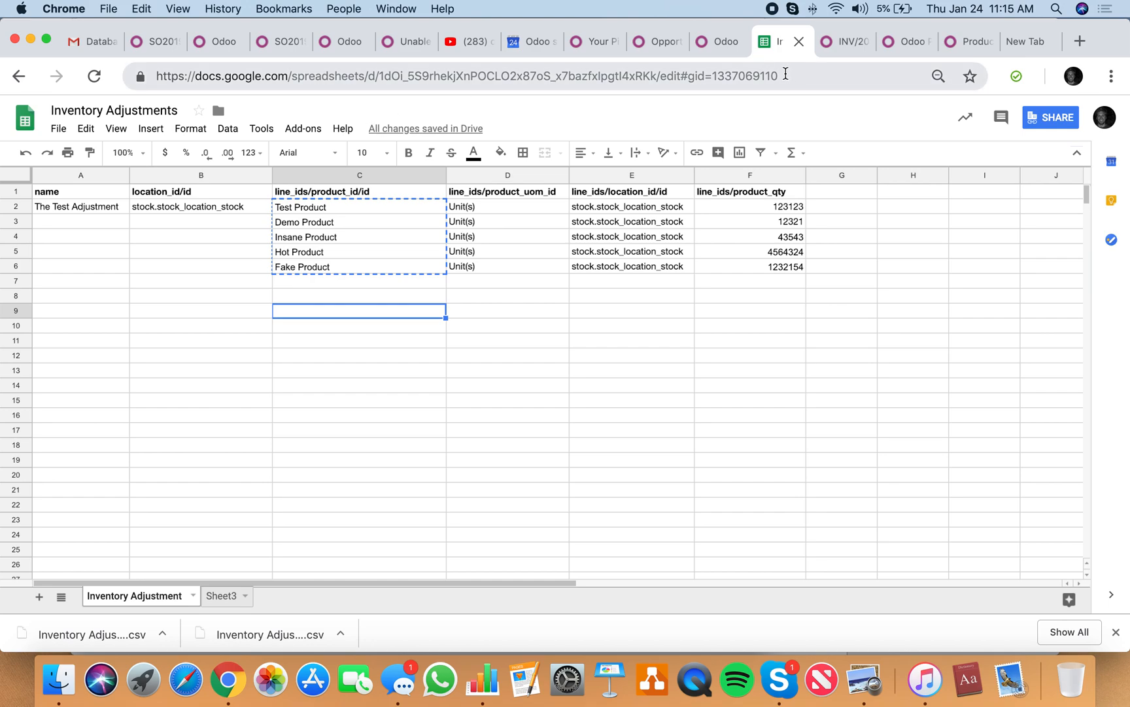
left_click(966, 41)
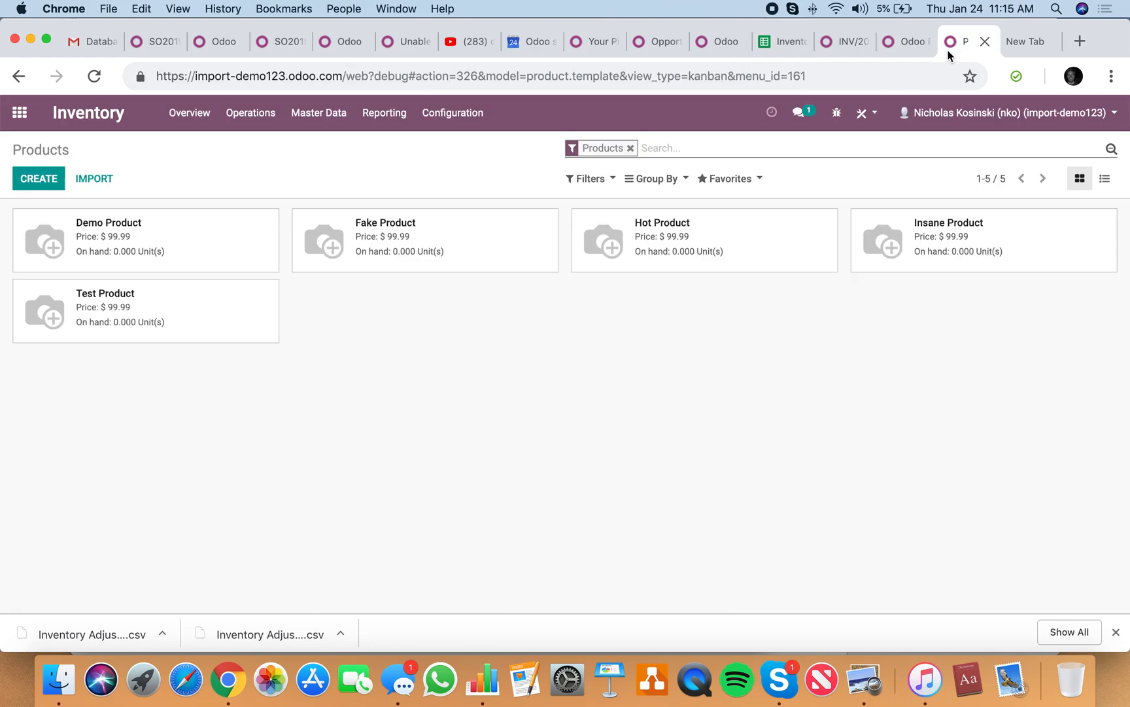
left_click(775, 40)
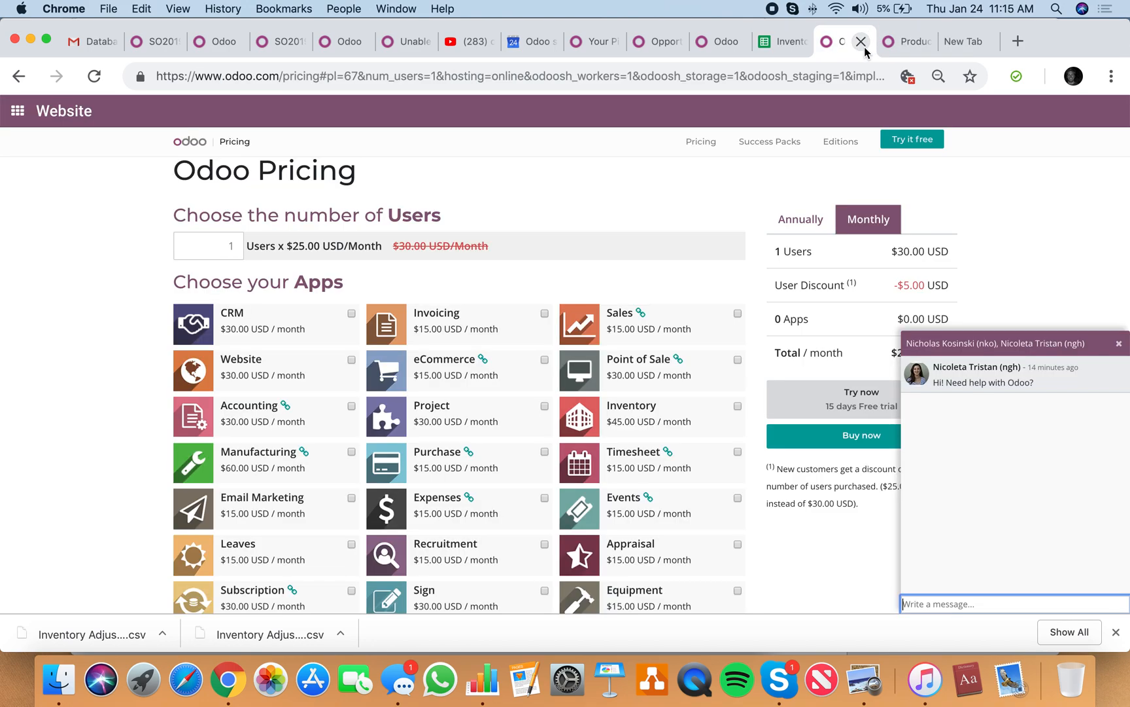
left_click(859, 41)
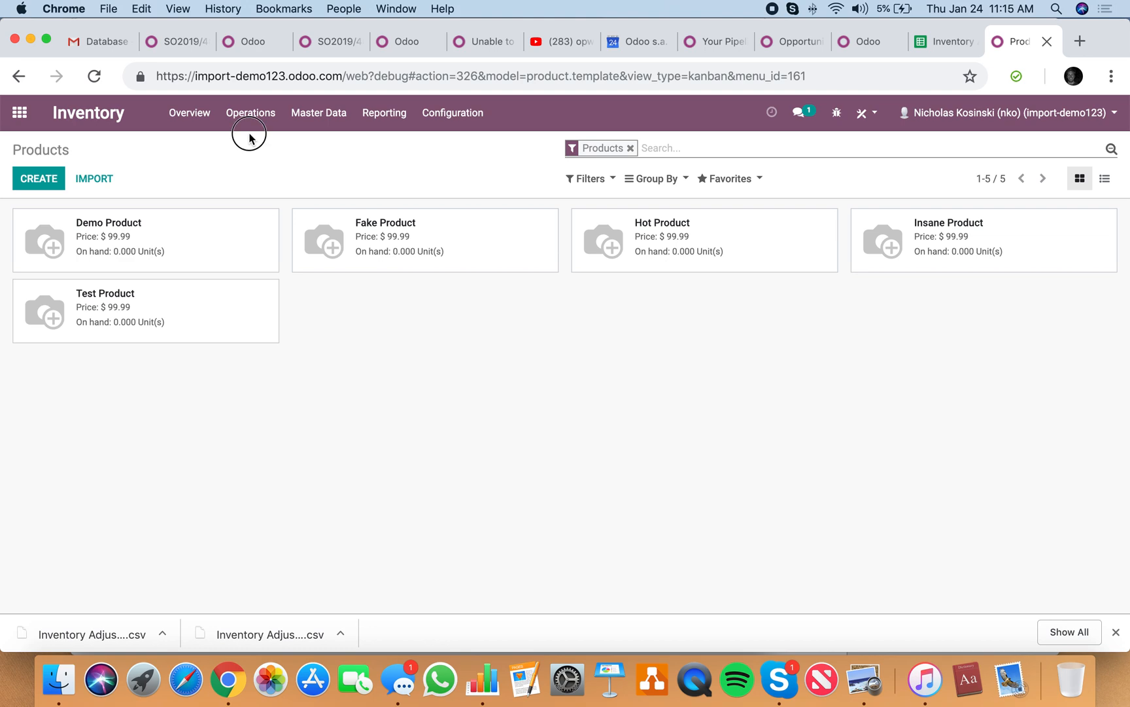
- Load the inventory adjustment CSV into the Inventory Adjustments import and test it
left_click(250, 113)
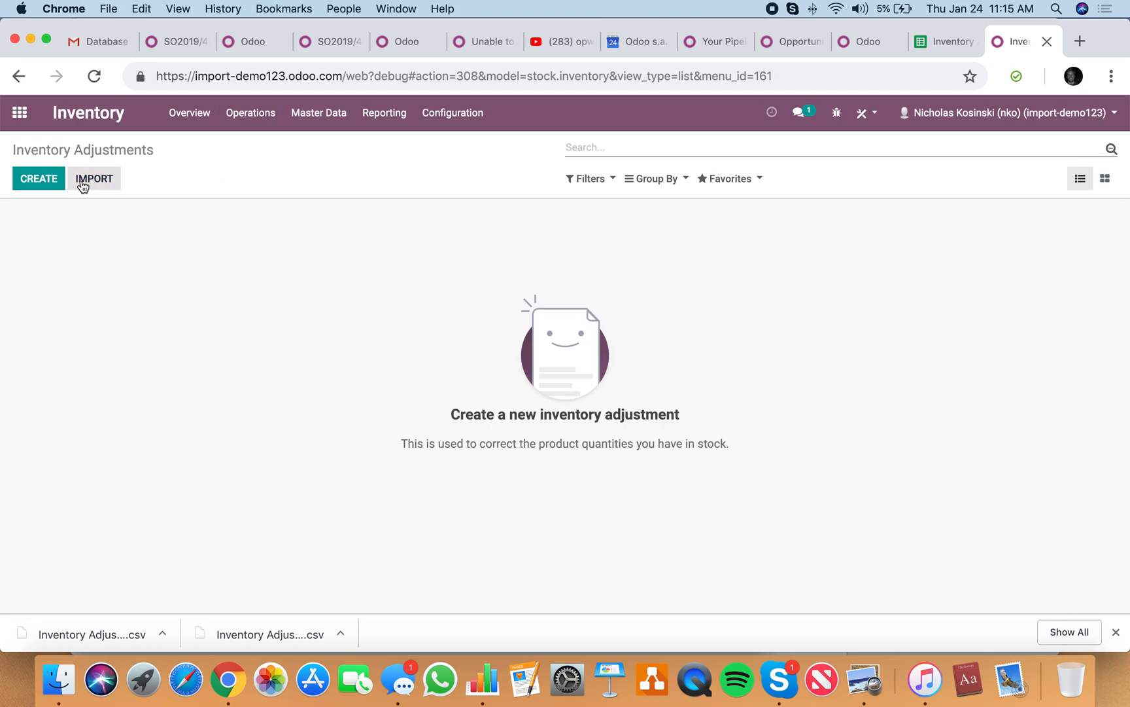
left_click(93, 178)
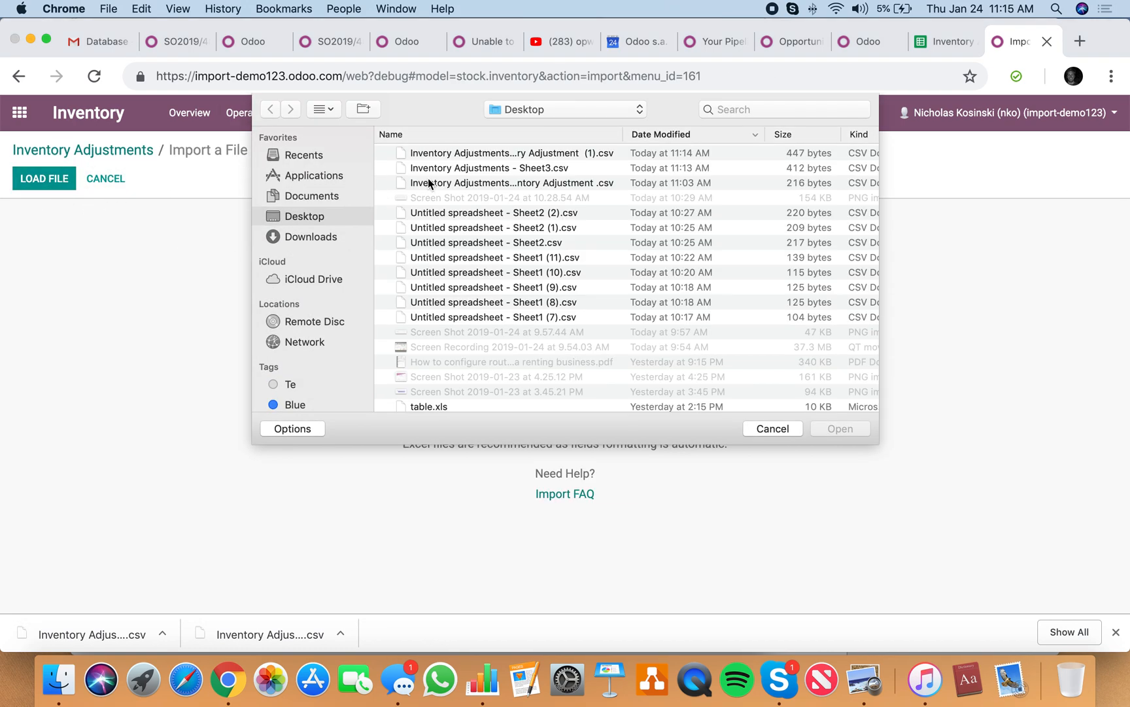
left_click(838, 428)
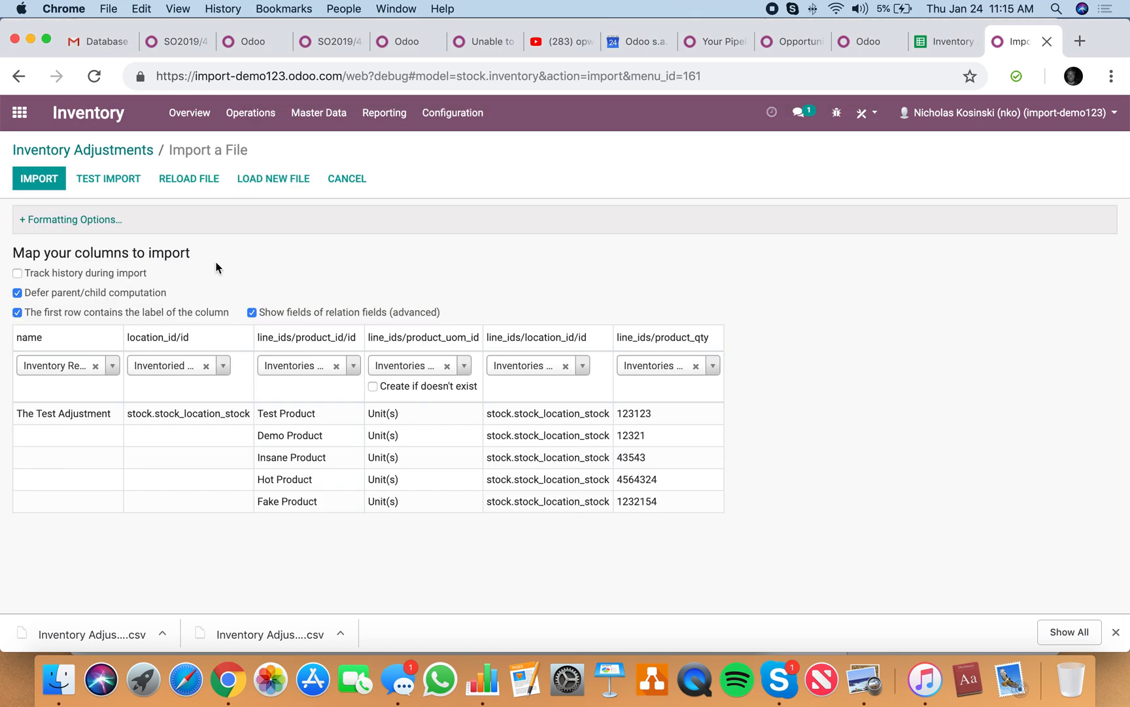
left_click(108, 178)
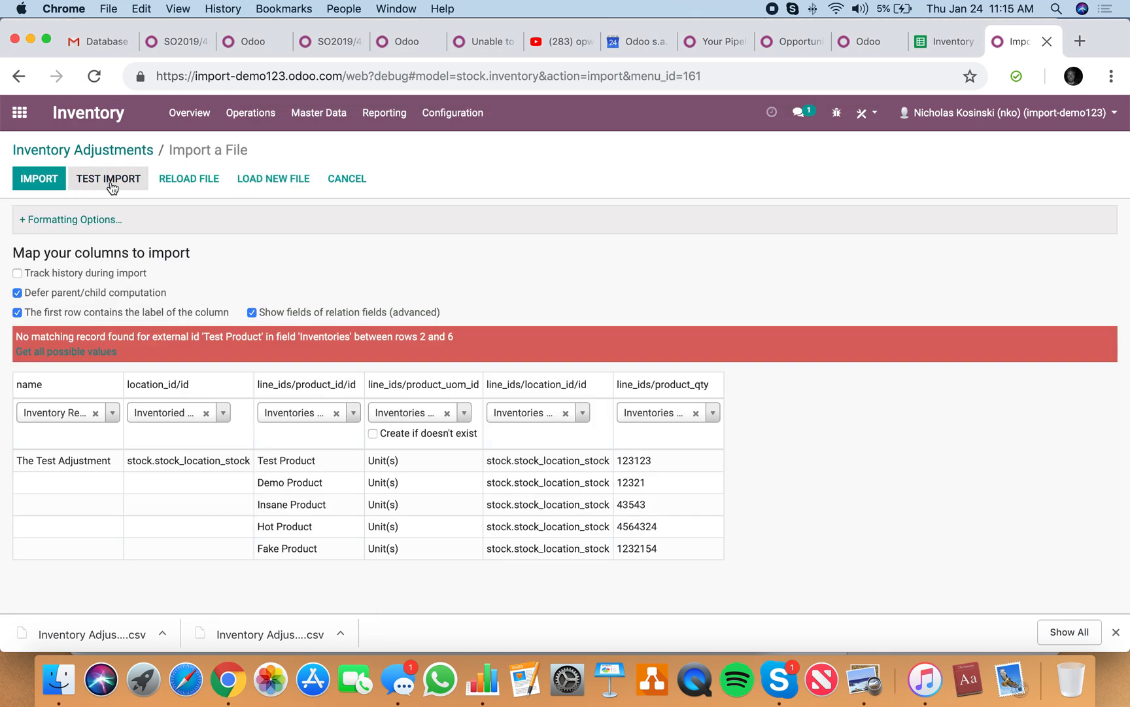
mouse_move(123, 351)
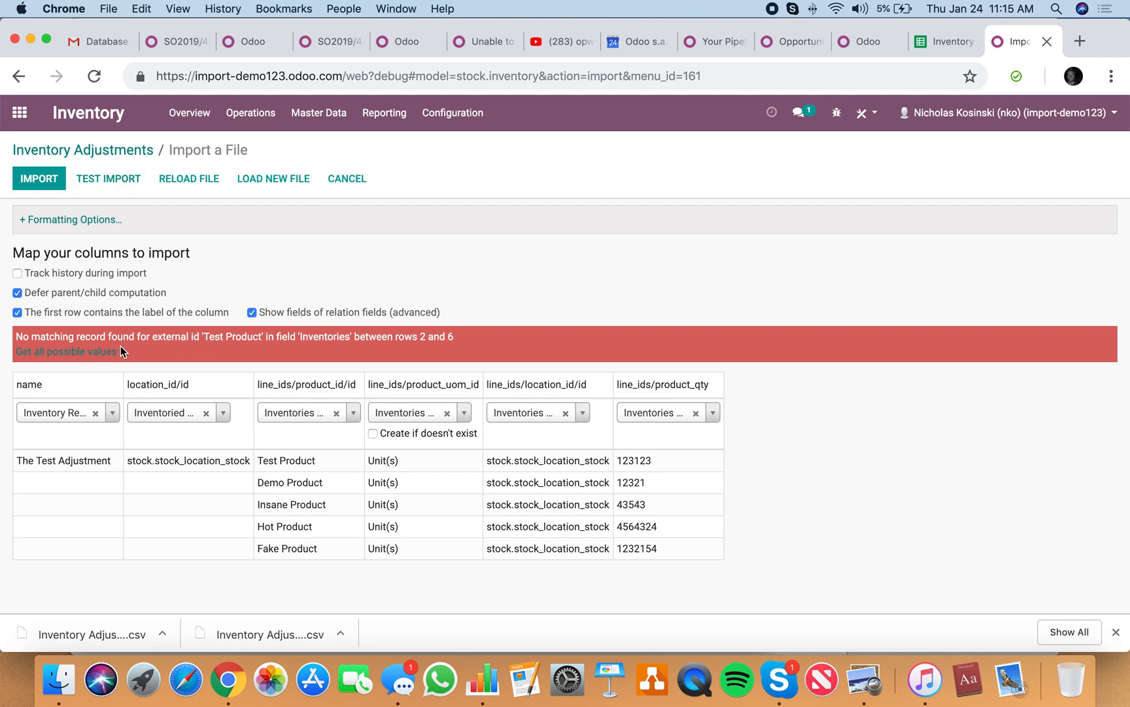
mouse_move(305, 347)
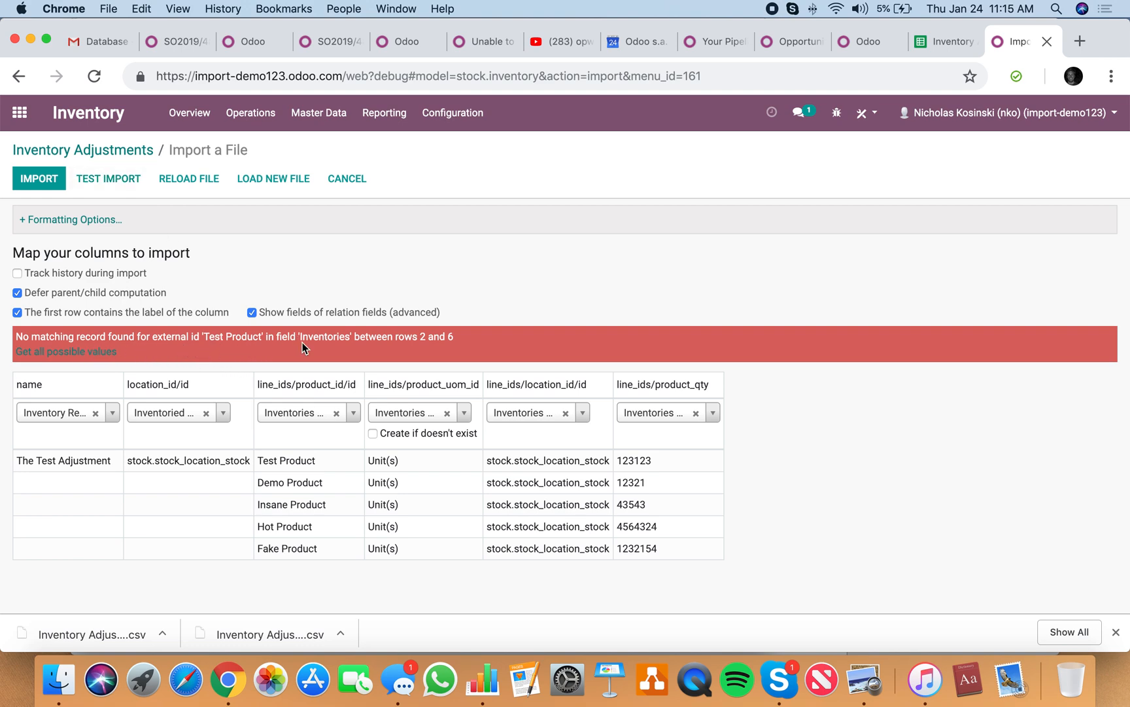
mouse_move(336, 427)
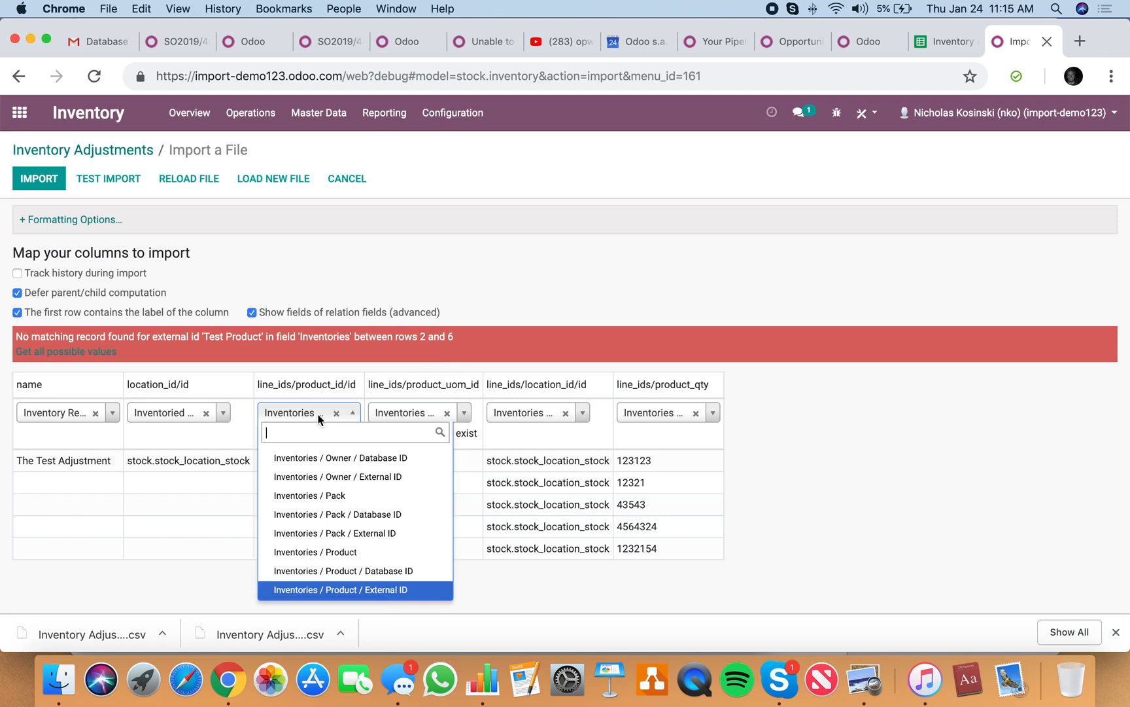
mouse_move(315, 552)
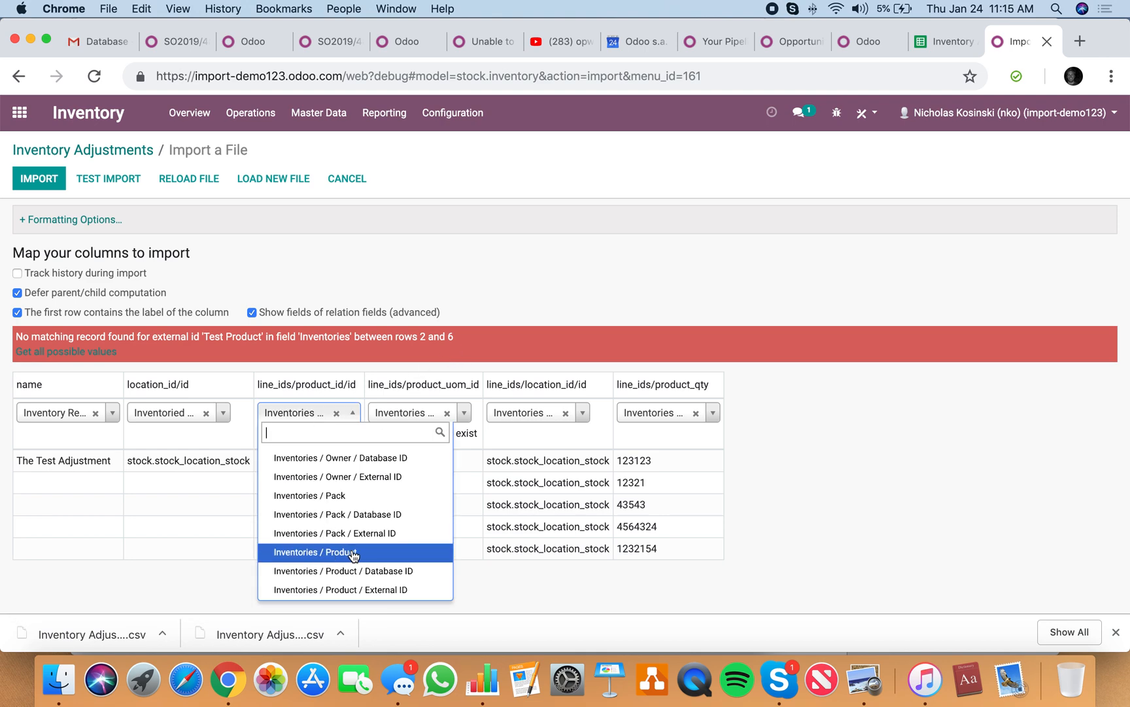
- Map the product_id column to Inventories / Product, re-test and import the adjustment
left_click(322, 552)
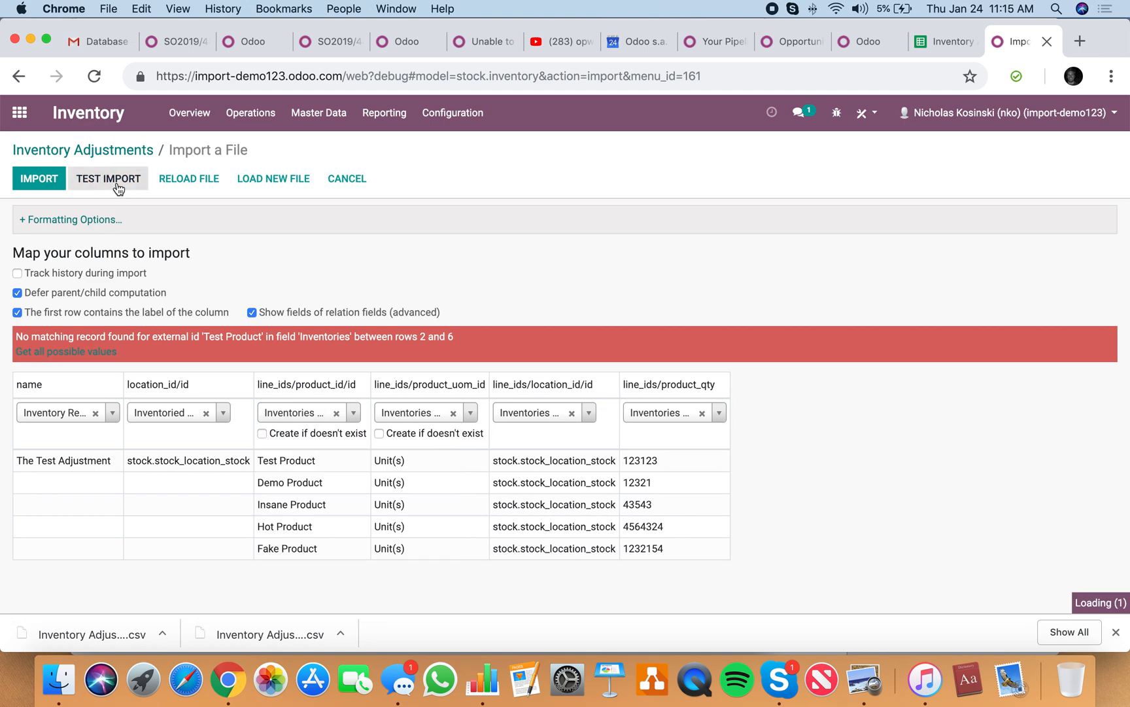
left_click(108, 178)
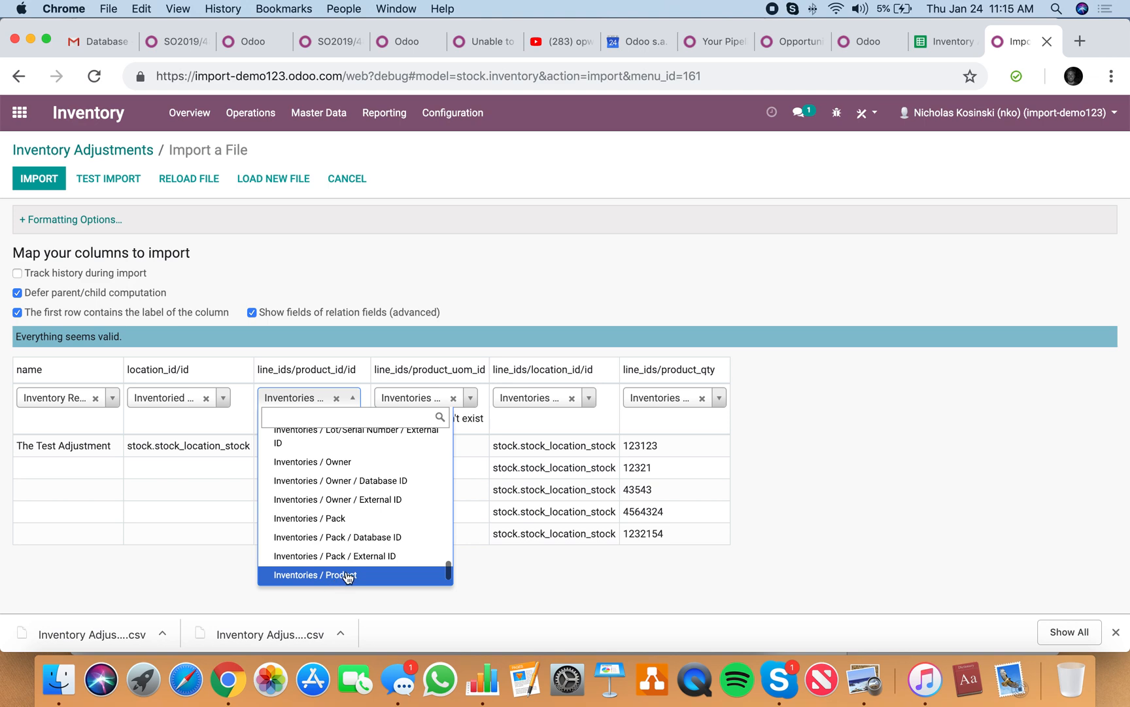
left_click(314, 575)
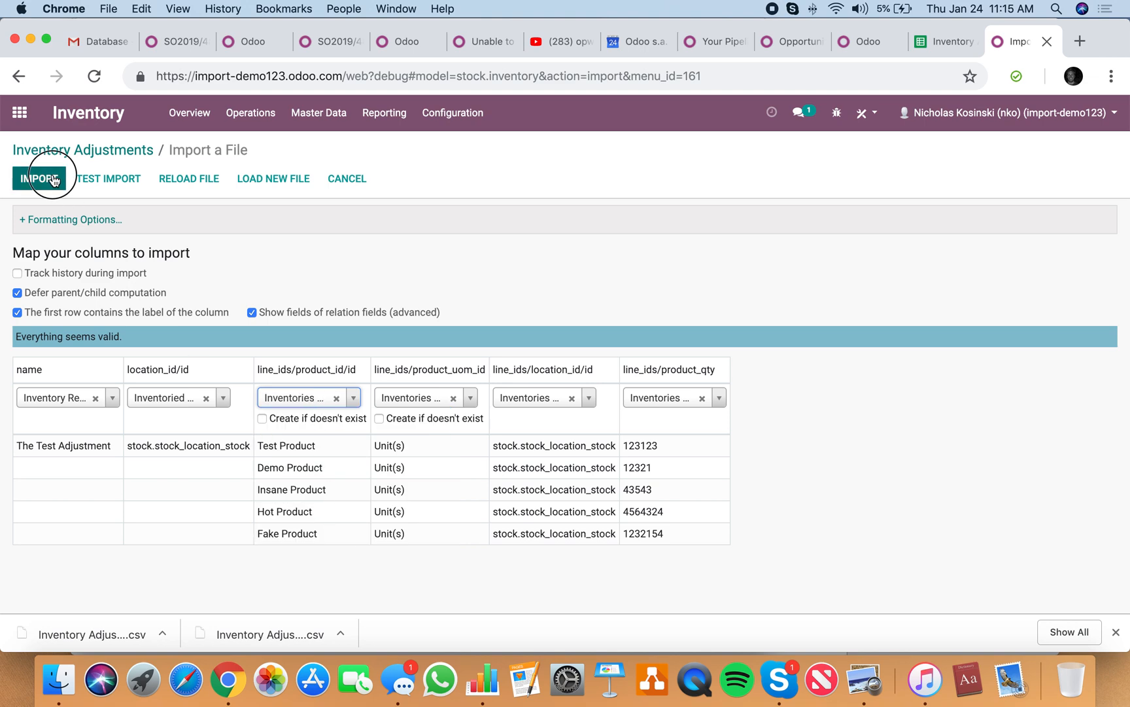
left_click(40, 177)
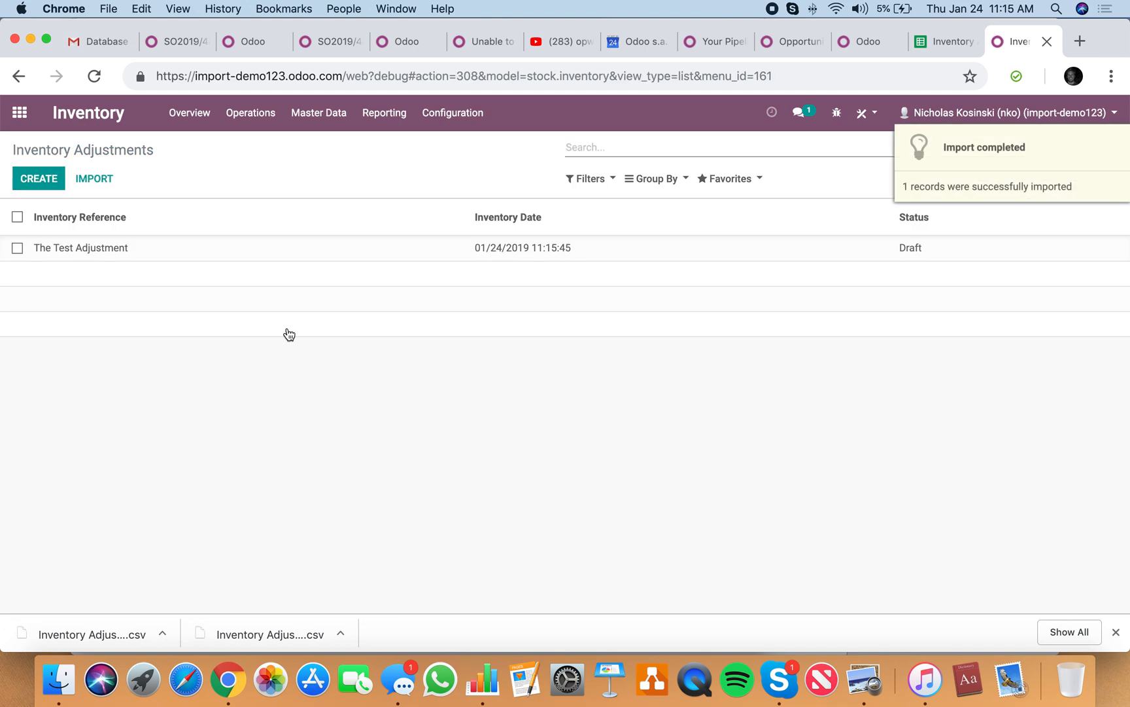
- Start and validate The Test Adjustment, then view the resulting on-hand stock per product
left_click(80, 248)
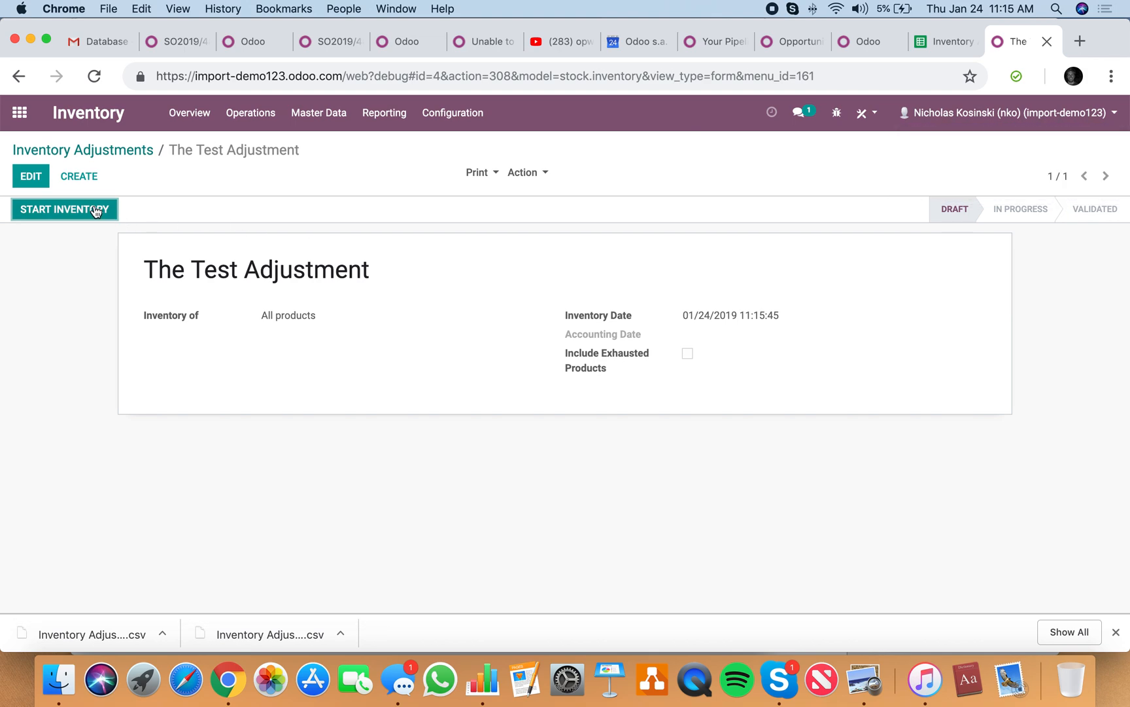
left_click(64, 209)
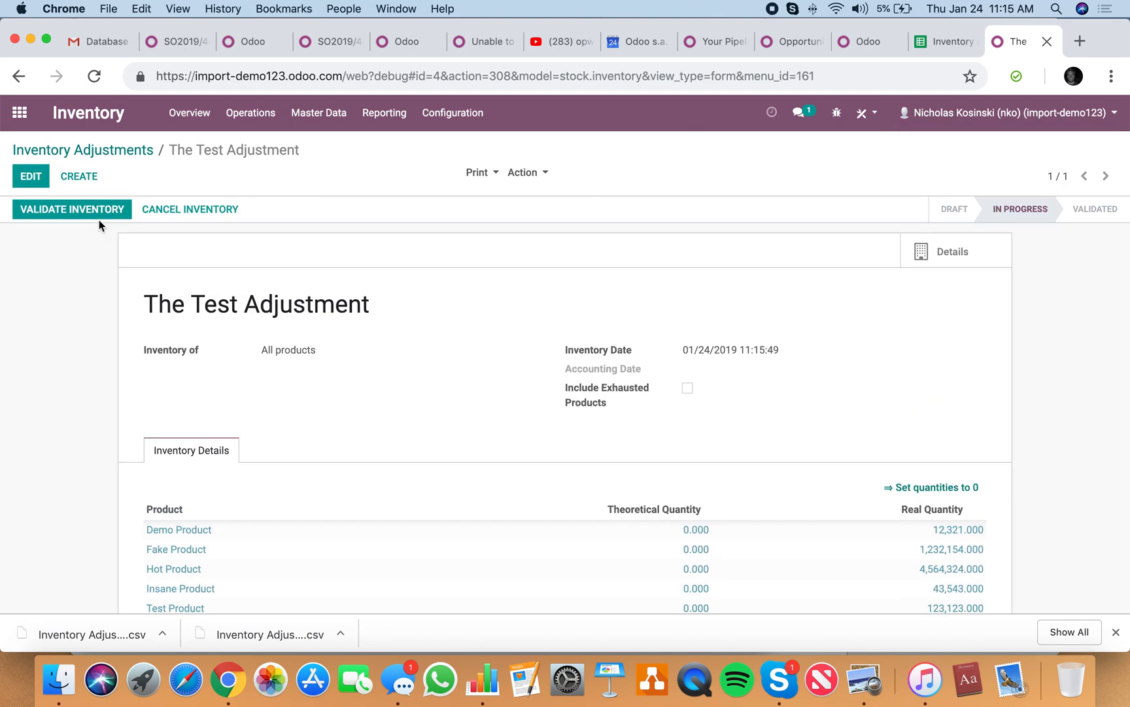
left_click(72, 209)
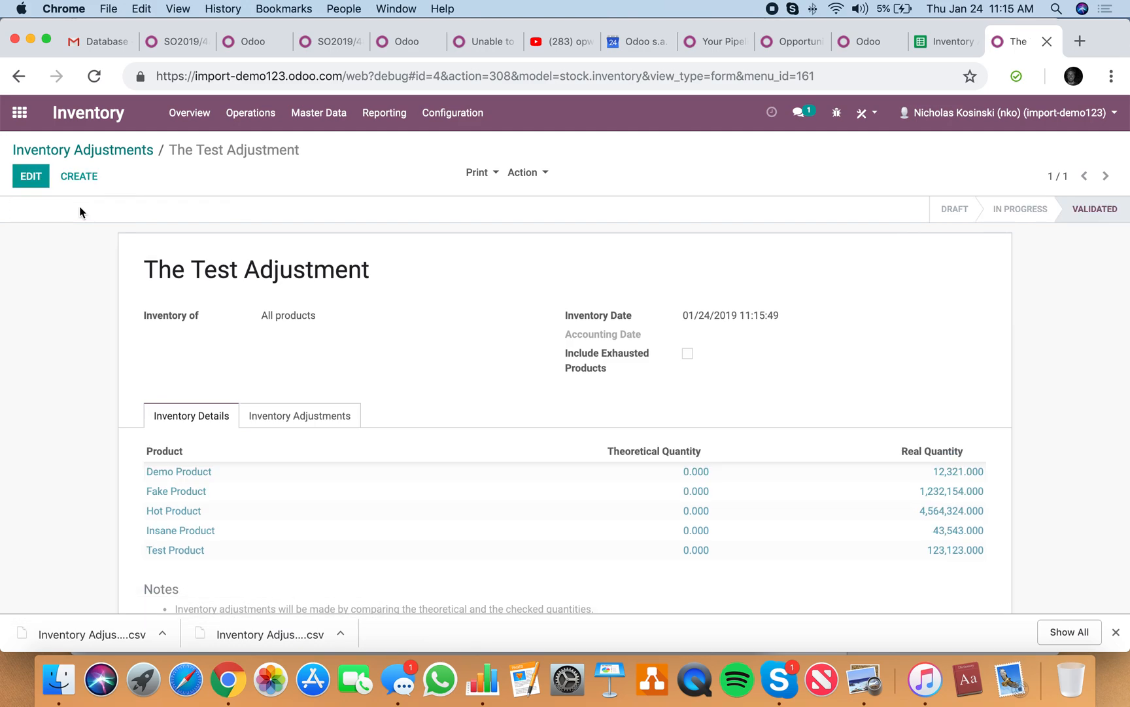
left_click(452, 113)
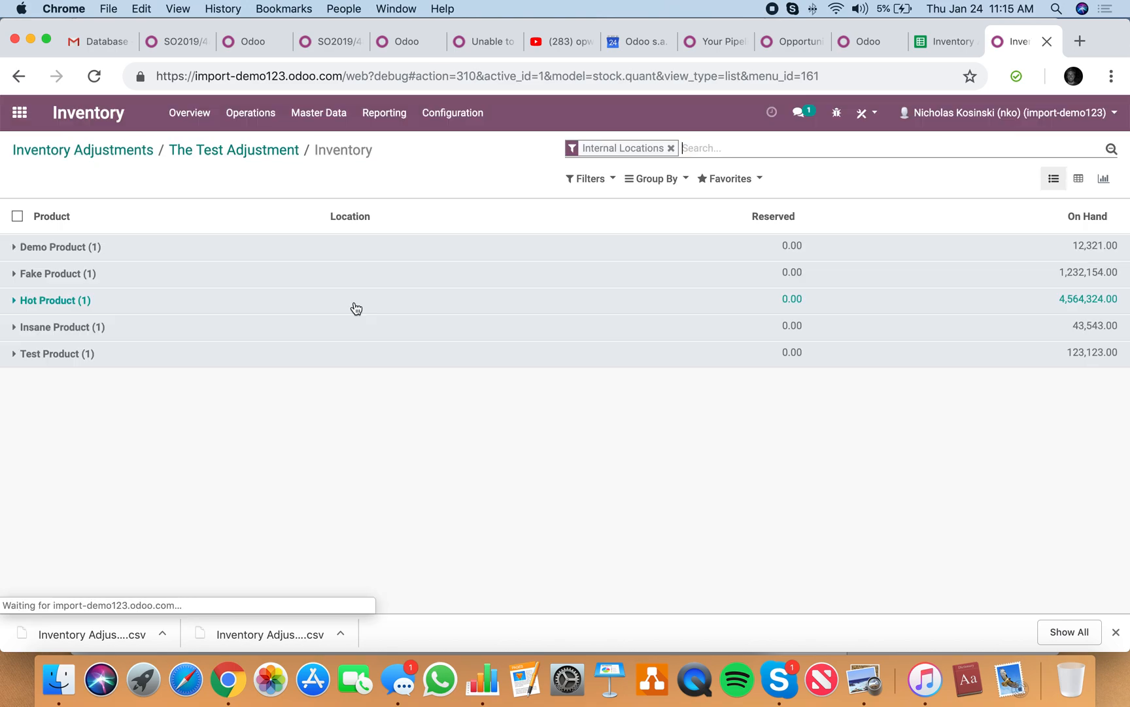
mouse_move(1065, 380)
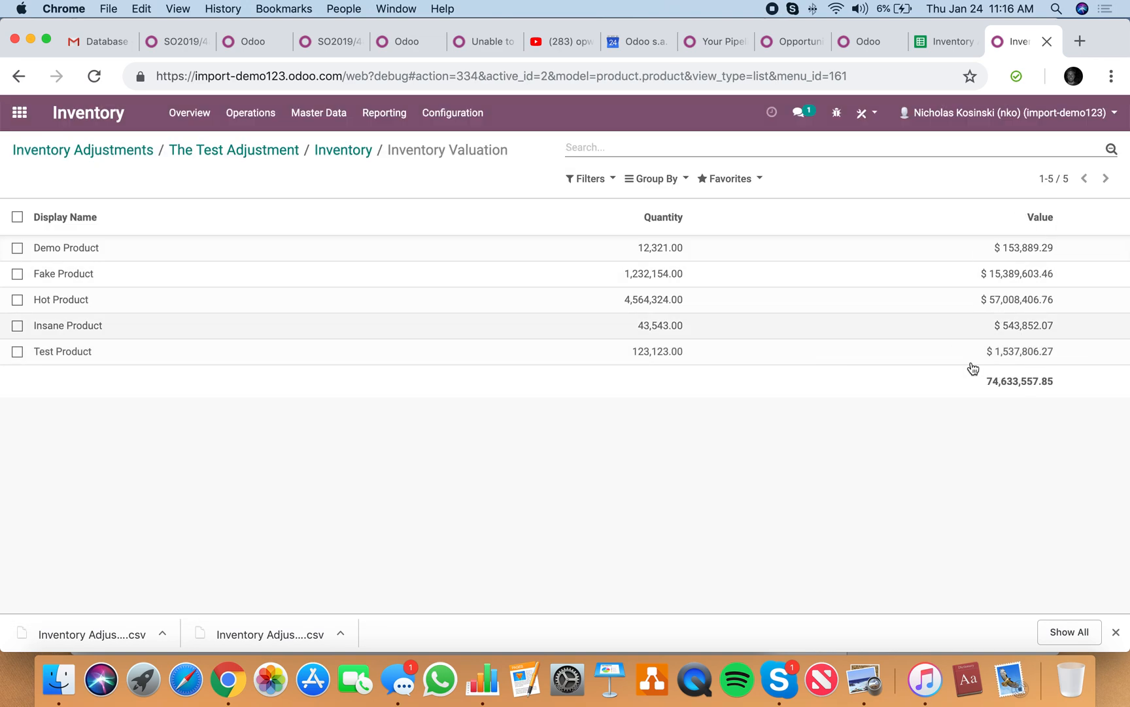
mouse_move(378, 322)
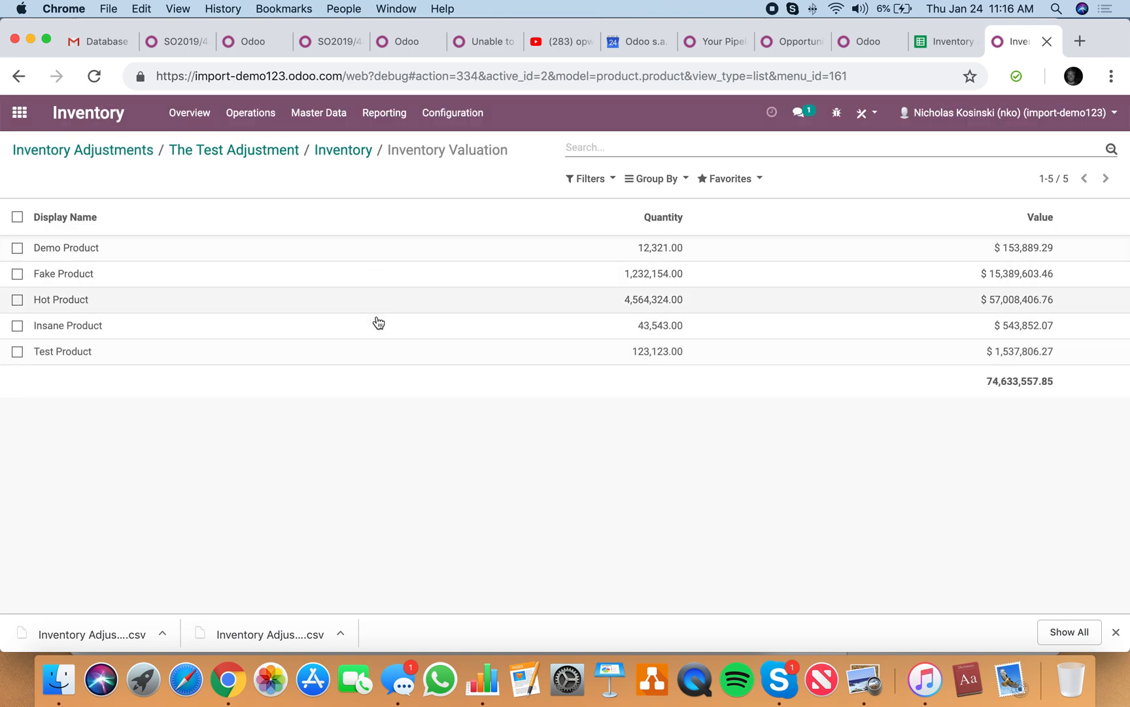
mouse_move(505, 553)
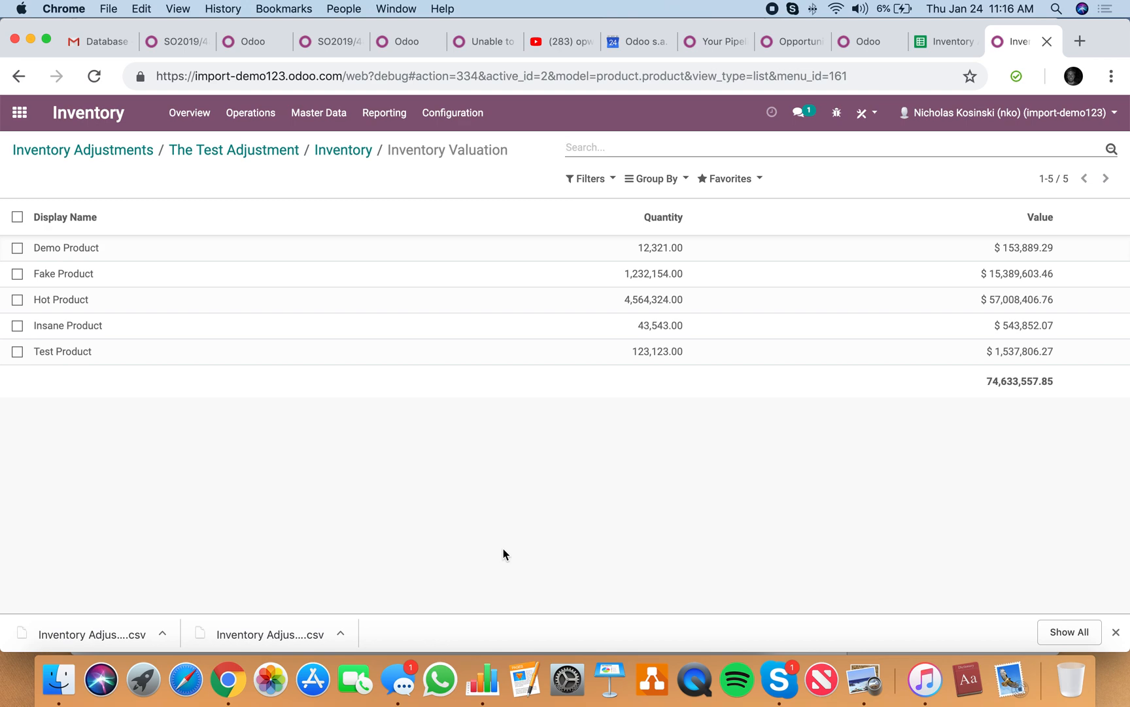
- Review the five products' valuation totalling $74,633,557.85, then return to the apps home screen
left_click(20, 113)
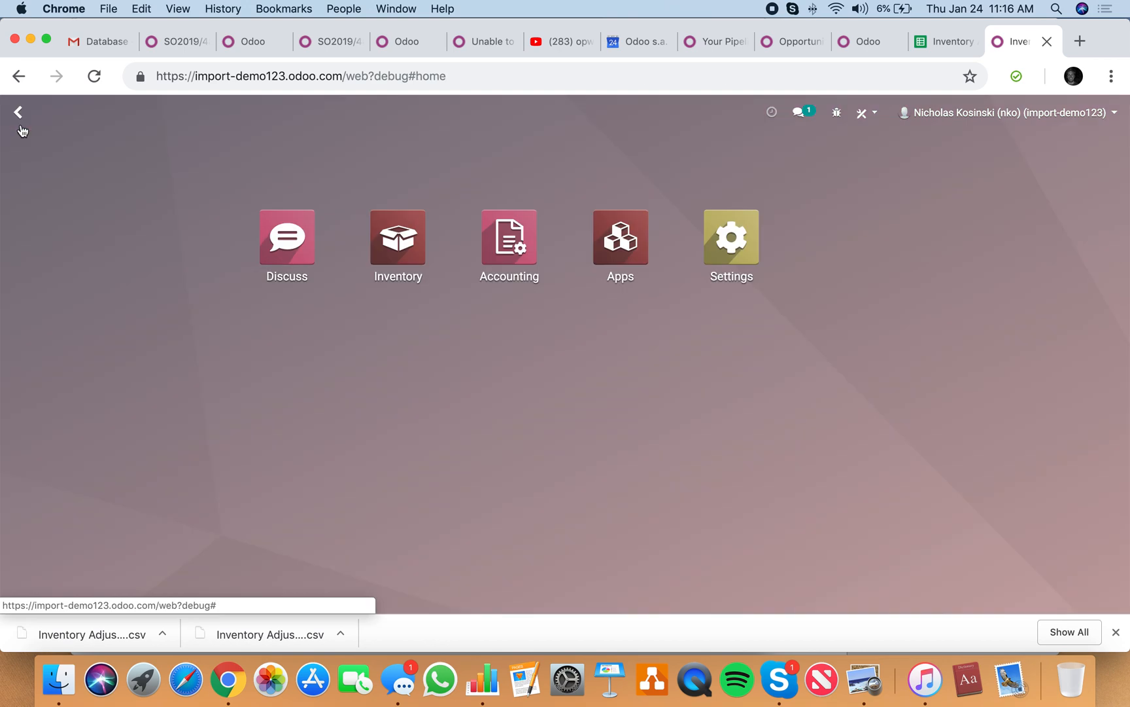